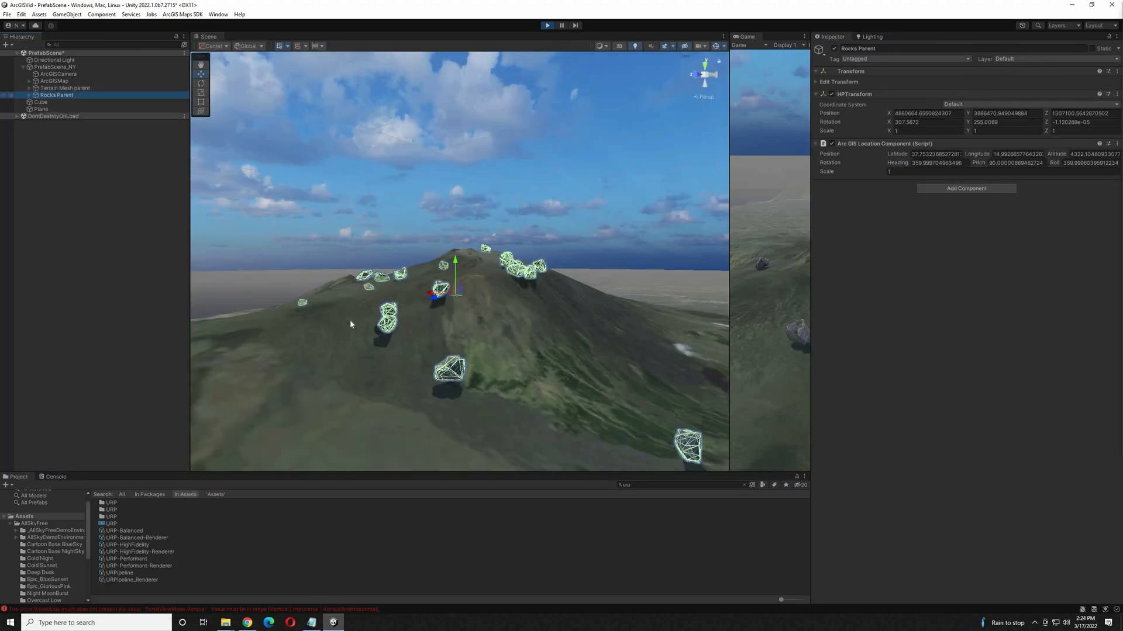
Create a new project from the 3D Sample Scene (URP) template in Unity Hub
{"action": "left_click", "coordinate": [65, 87]}
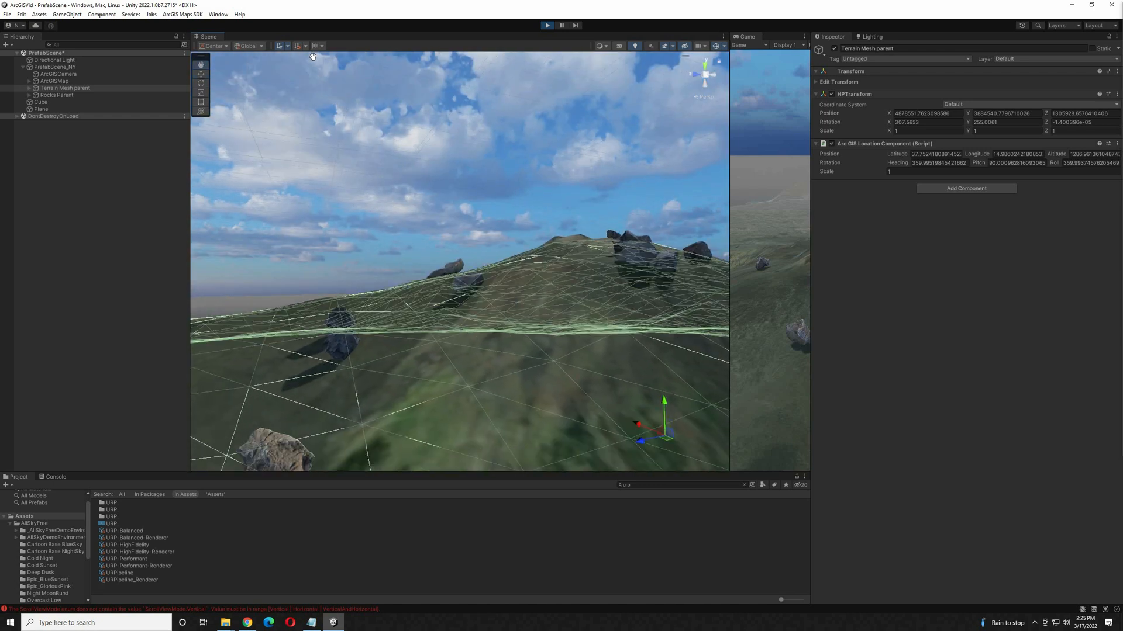
{"action": "left_click", "coordinate": [873, 36]}
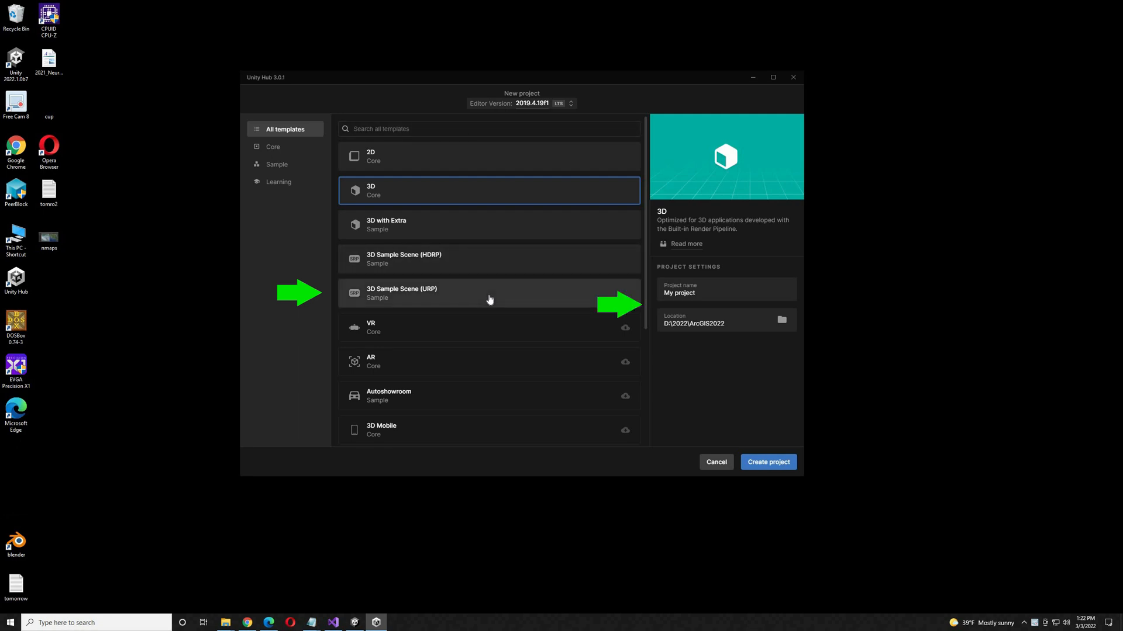
{"action": "left_click", "coordinate": [489, 293]}
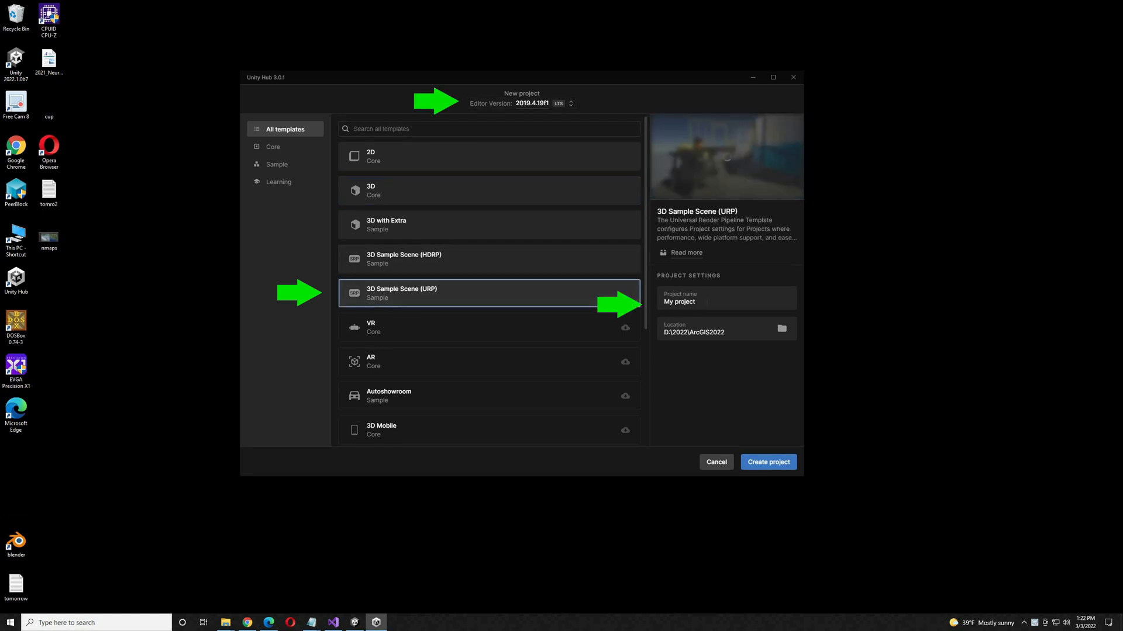
{"action": "left_click", "coordinate": [767, 462]}
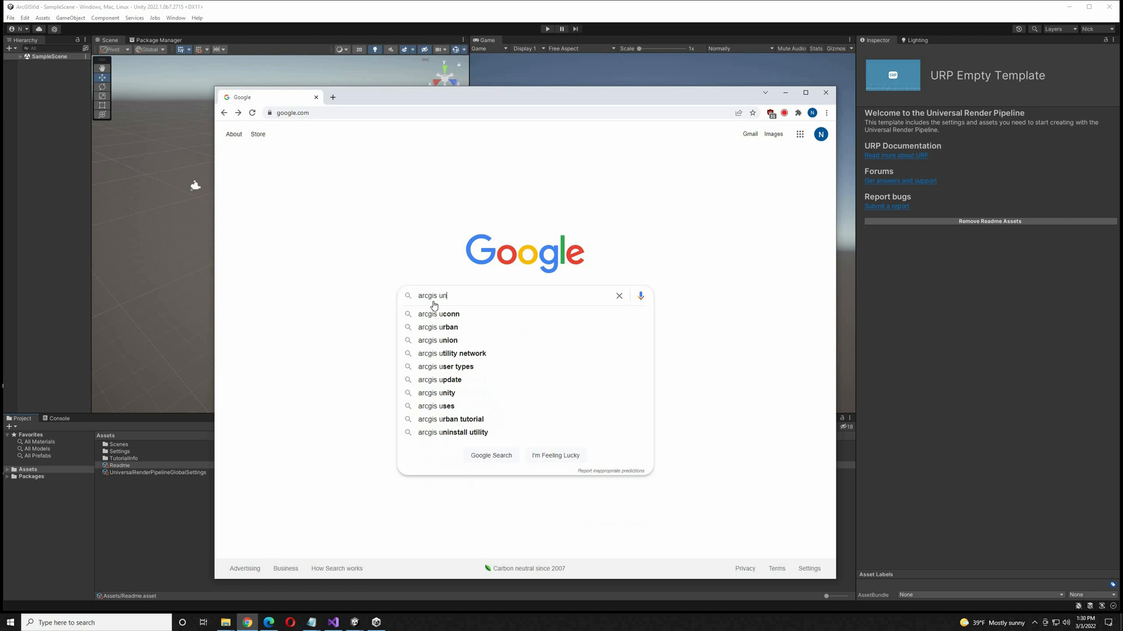
Search 'arcgis unity' and go to the ArcGIS Maps SDK for Unity page
{"action": "left_click", "coordinate": [435, 393]}
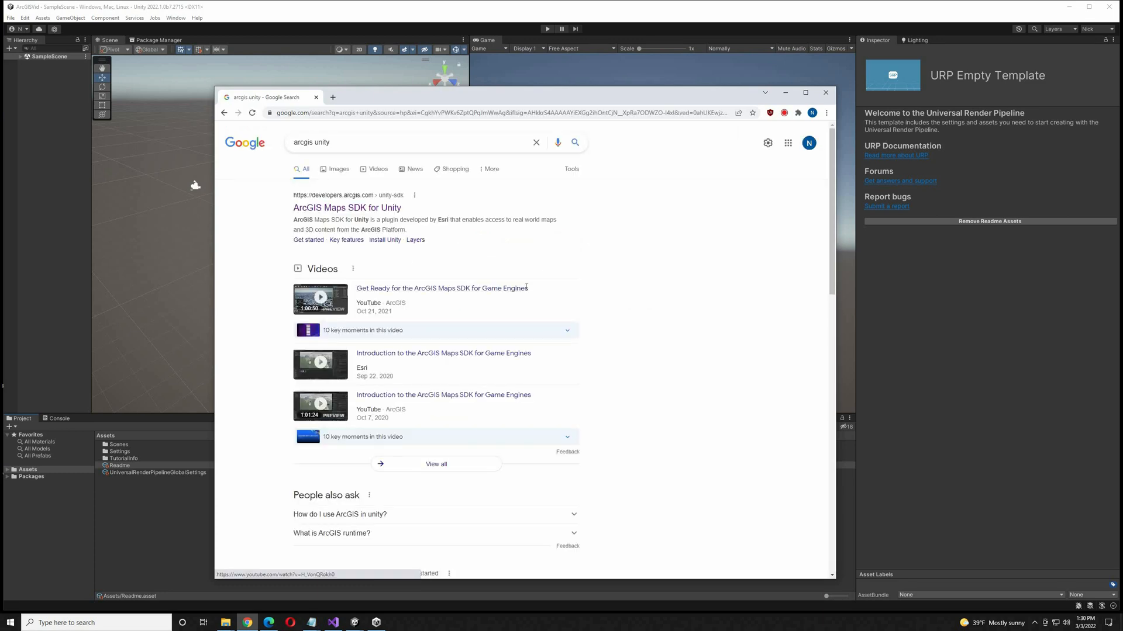
{"action": "left_click", "coordinate": [346, 207]}
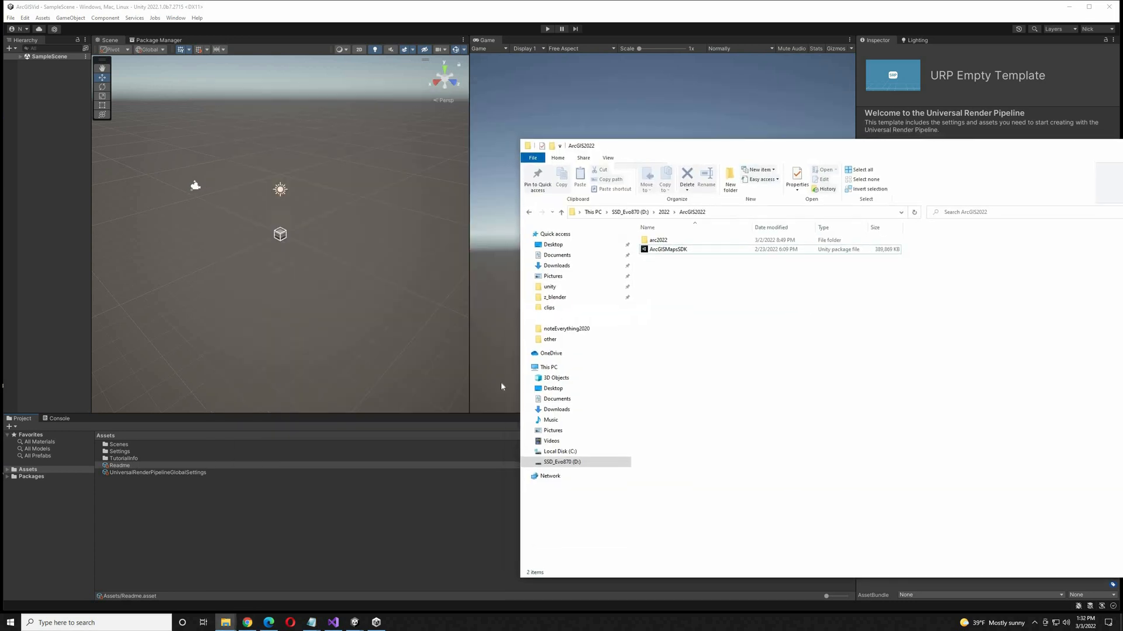
Import ArcGISMapsSDK.unitypackage from the ArcGIS2022 folder into the project
{"action": "left_click", "coordinate": [665, 249]}
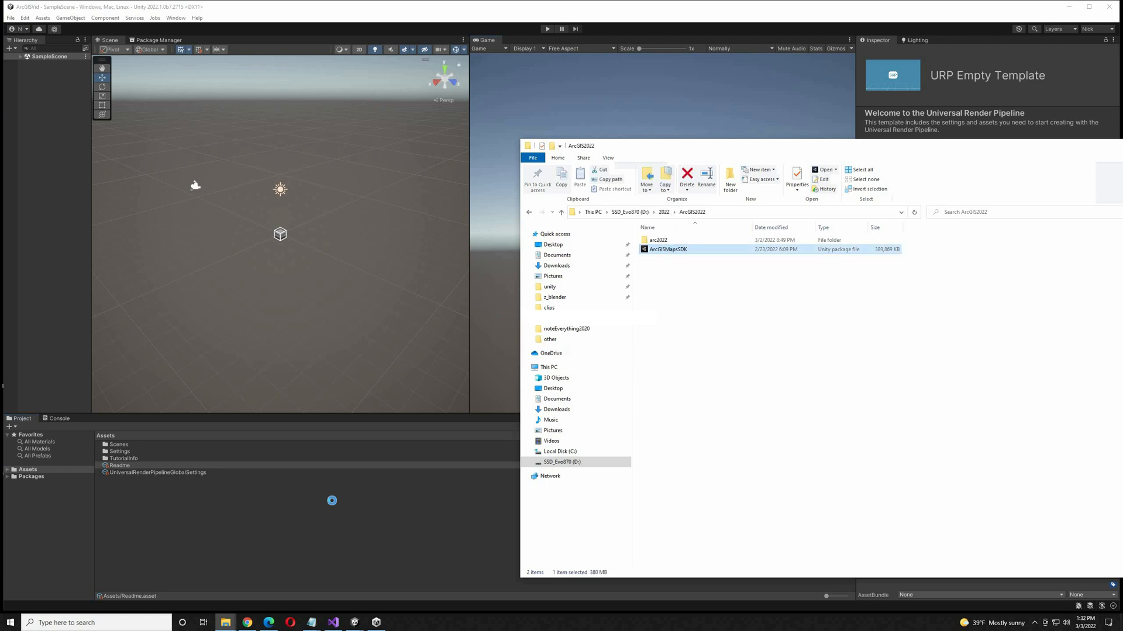
{"action": "double_click", "coordinate": [666, 248]}
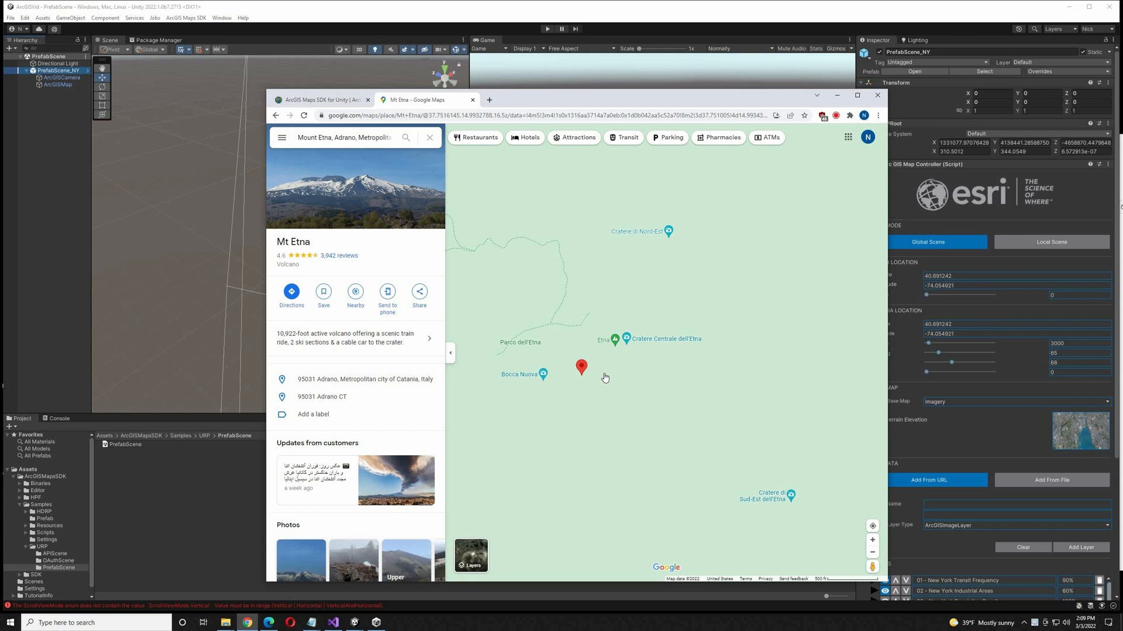
Copy the coordinates 37.75134, 14.99391 of a spot near Etna's central crater
{"action": "right_click", "coordinate": [605, 378]}
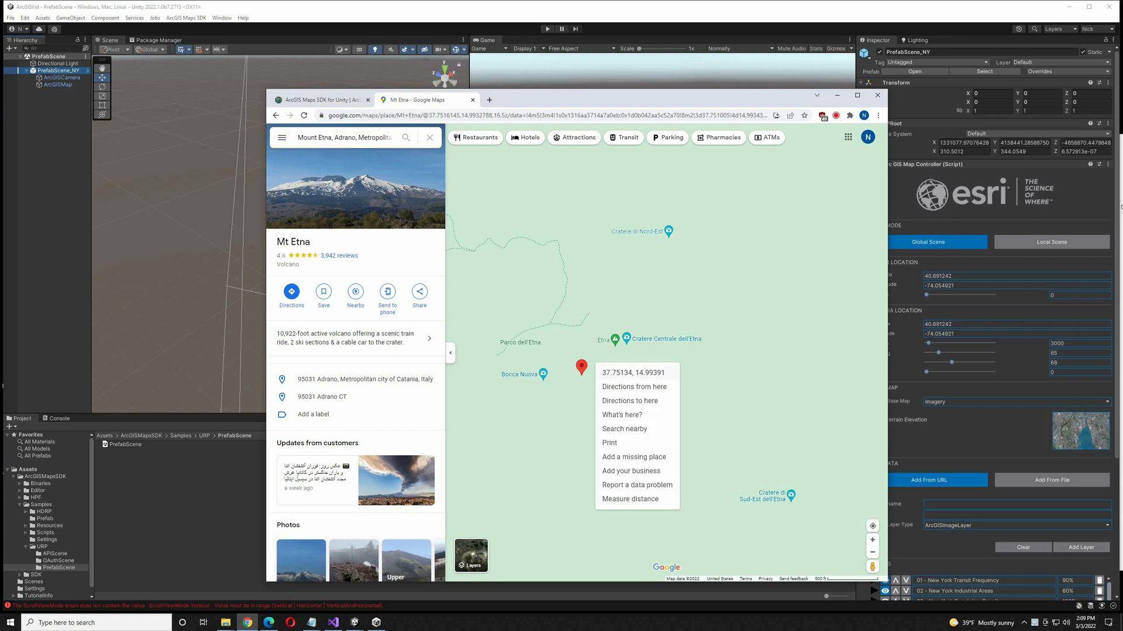
{"action": "left_click", "coordinate": [632, 372]}
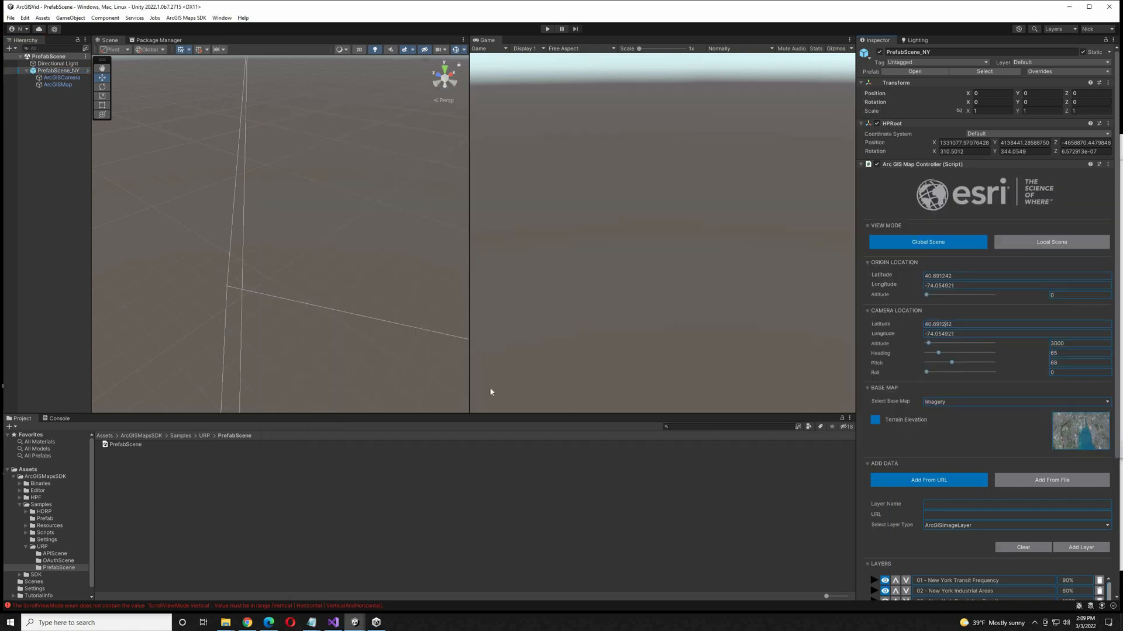
Set the ArcGIS Map Controller camera to 37.7513, 14.9939 at altitude 5000
{"action": "left_click", "coordinate": [547, 28]}
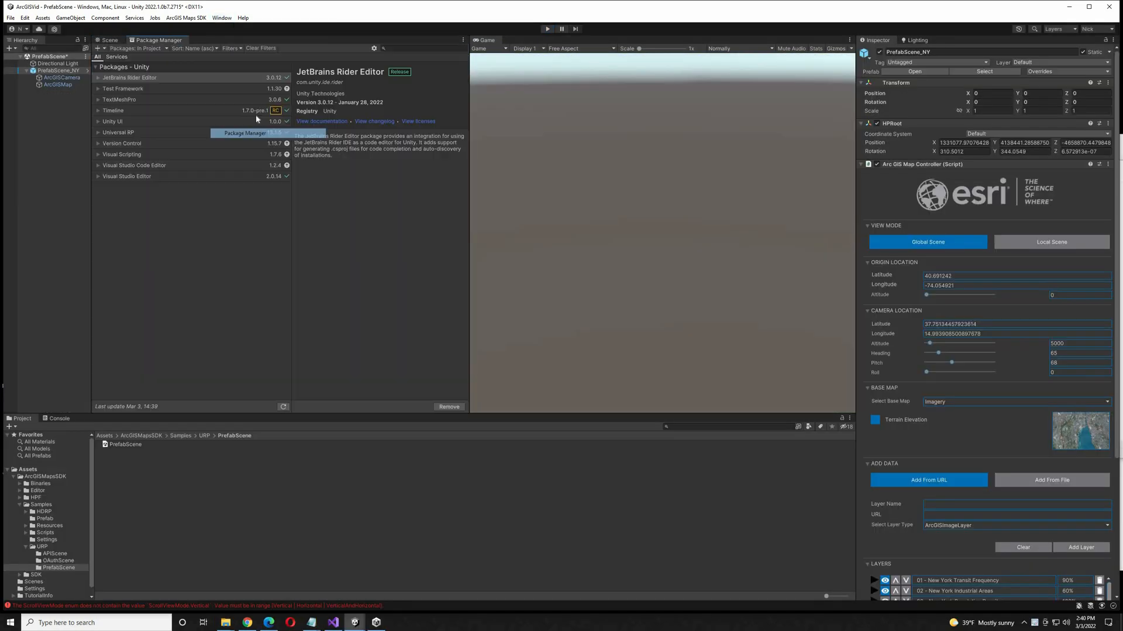
Search 'fbx' in the Unity Registry and show the FBX Exporter package details
{"action": "type", "text": "fbx"}
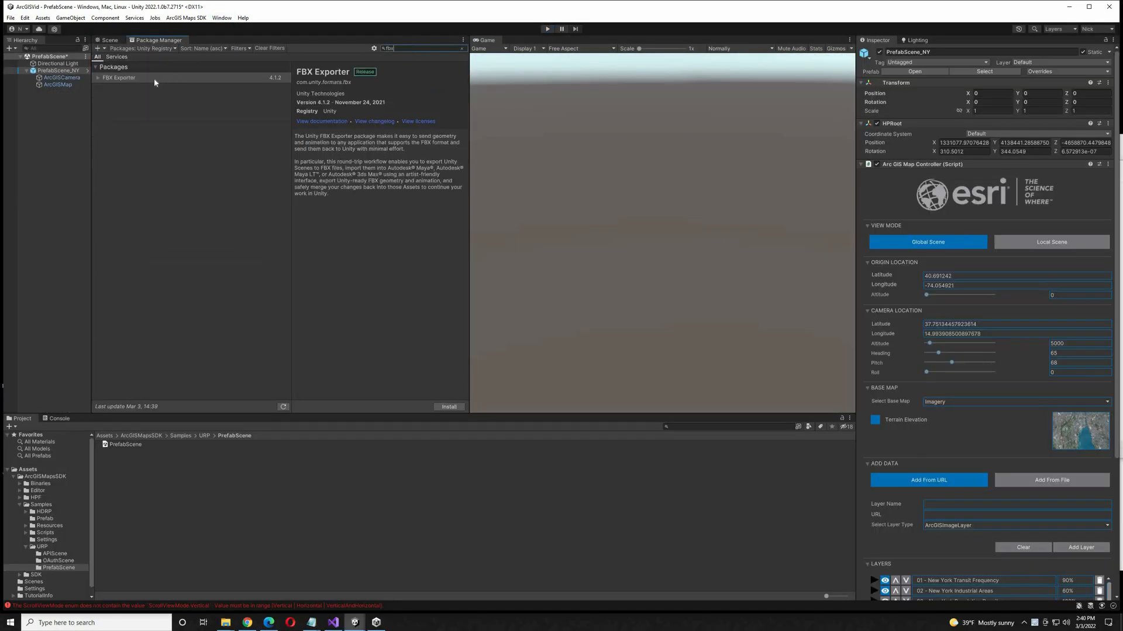
{"action": "left_click", "coordinate": [118, 77]}
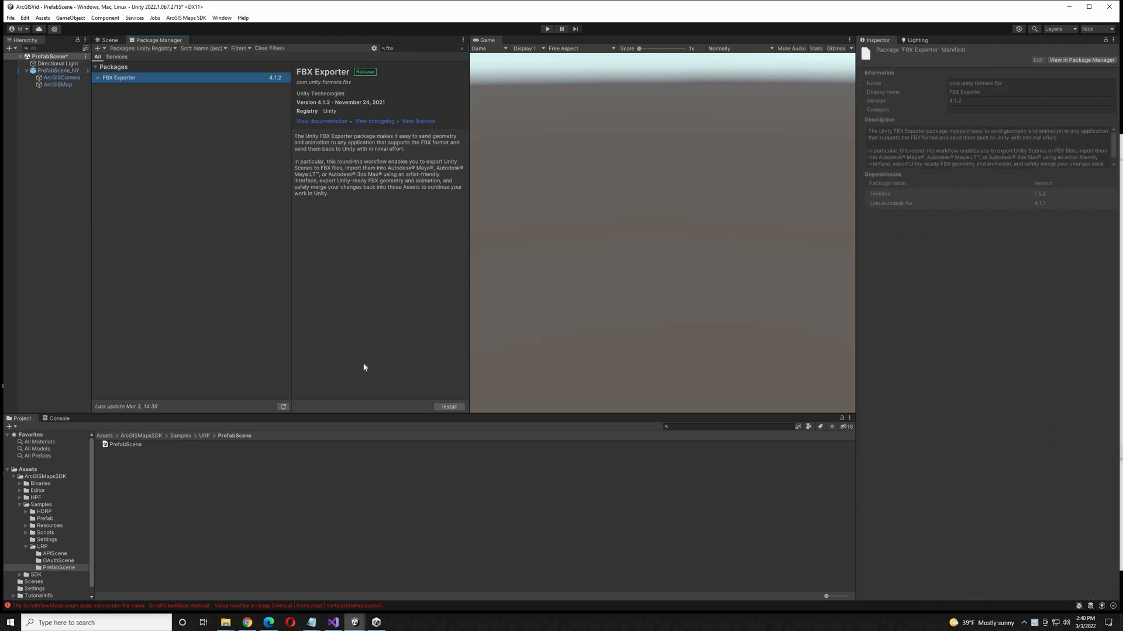
{"action": "mouse_move", "coordinate": [283, 238]}
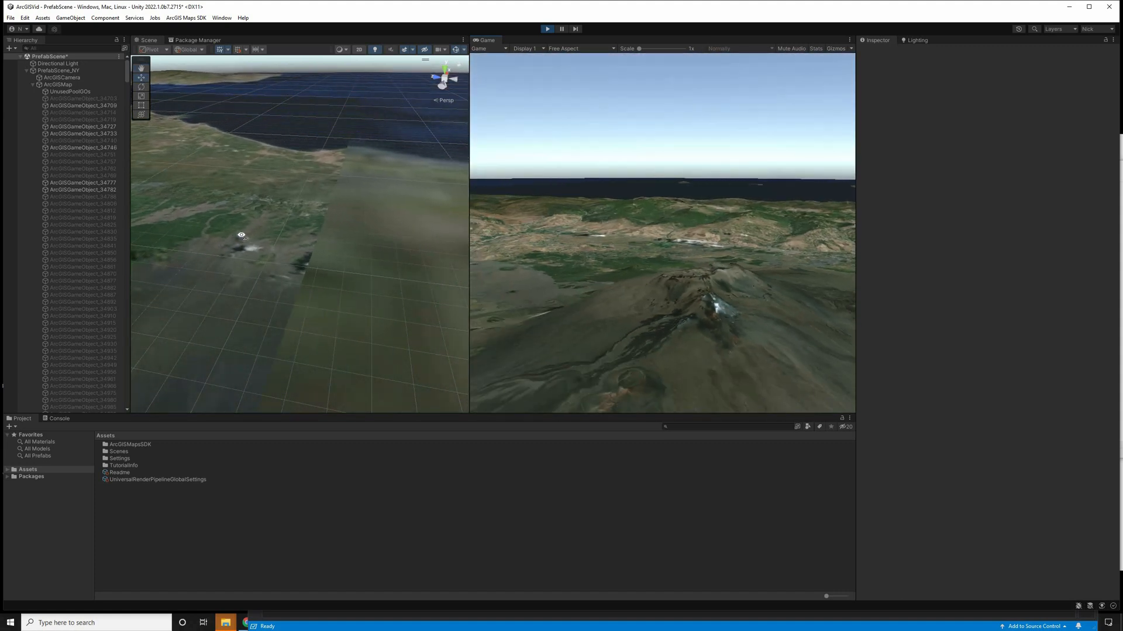
Select all generated ArcGISGameObject terrain tiles under ArcGISMap
{"action": "left_click_drag", "start_coordinate": [287, 215], "coordinate": [297, 212]}
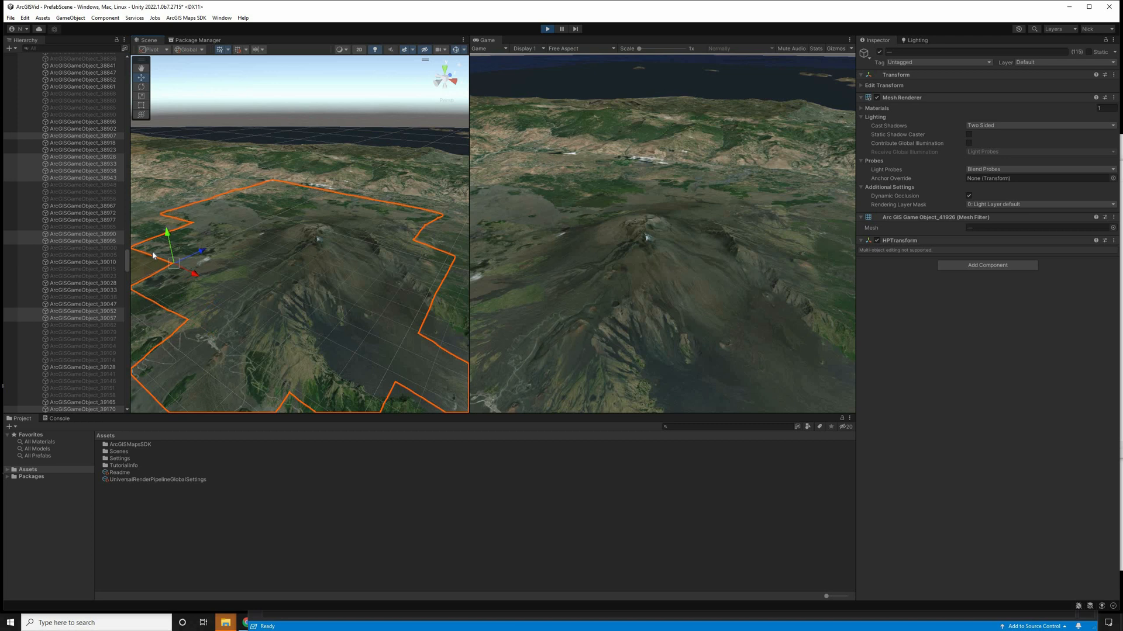
{"action": "mouse_move", "coordinate": [121, 56]}
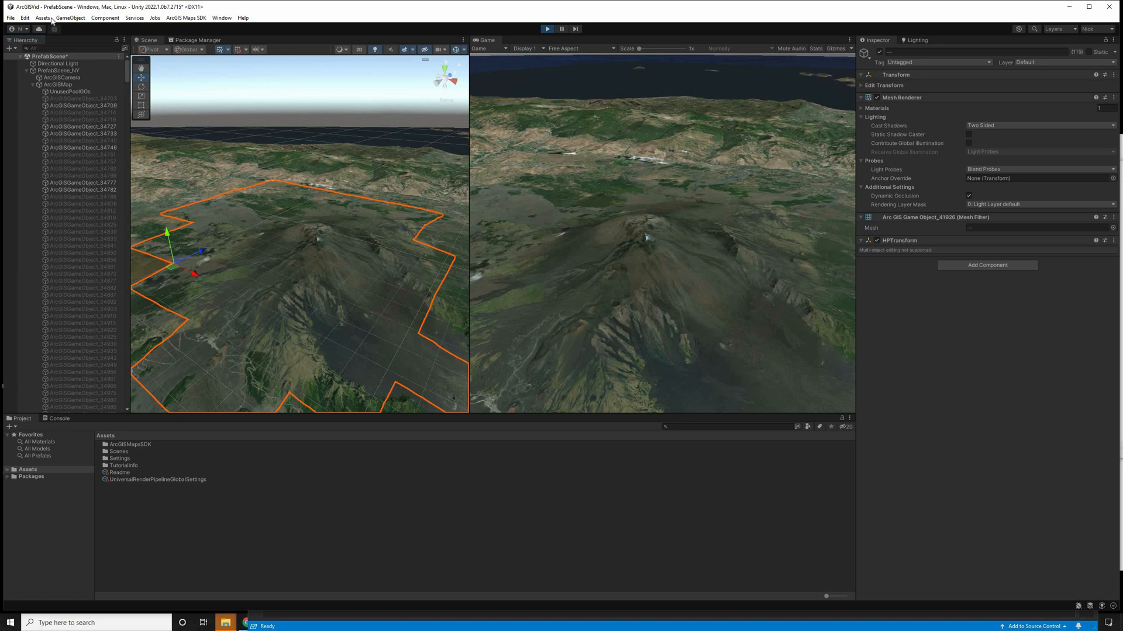
Export the selected terrain tiles to FBX as the etna model asset
{"action": "left_click", "coordinate": [42, 17]}
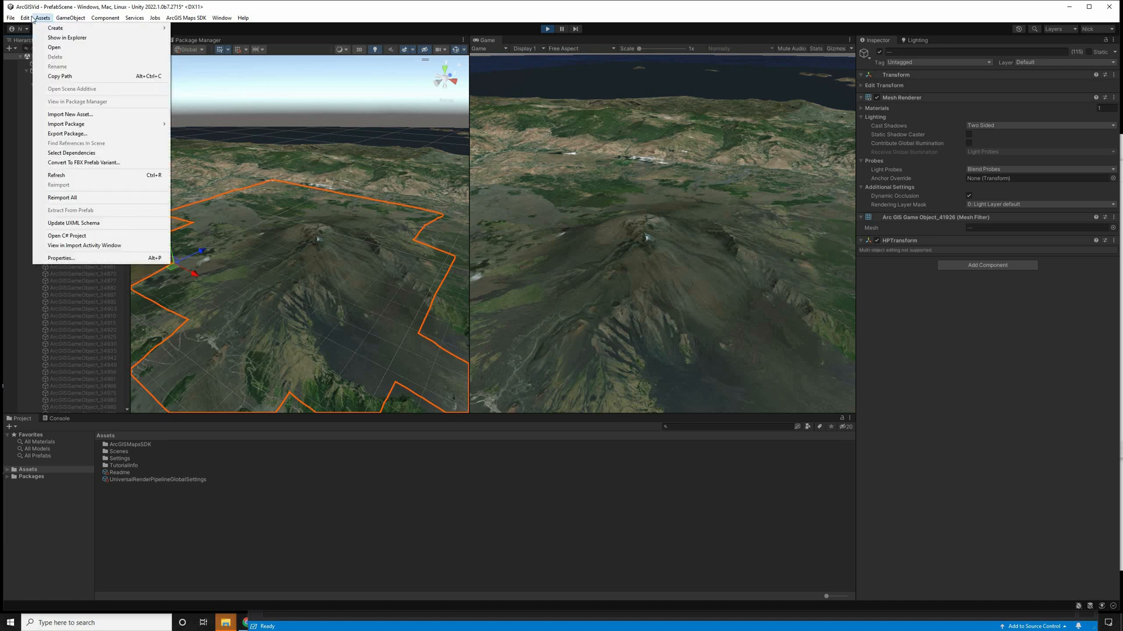
{"action": "left_click", "coordinate": [70, 18]}
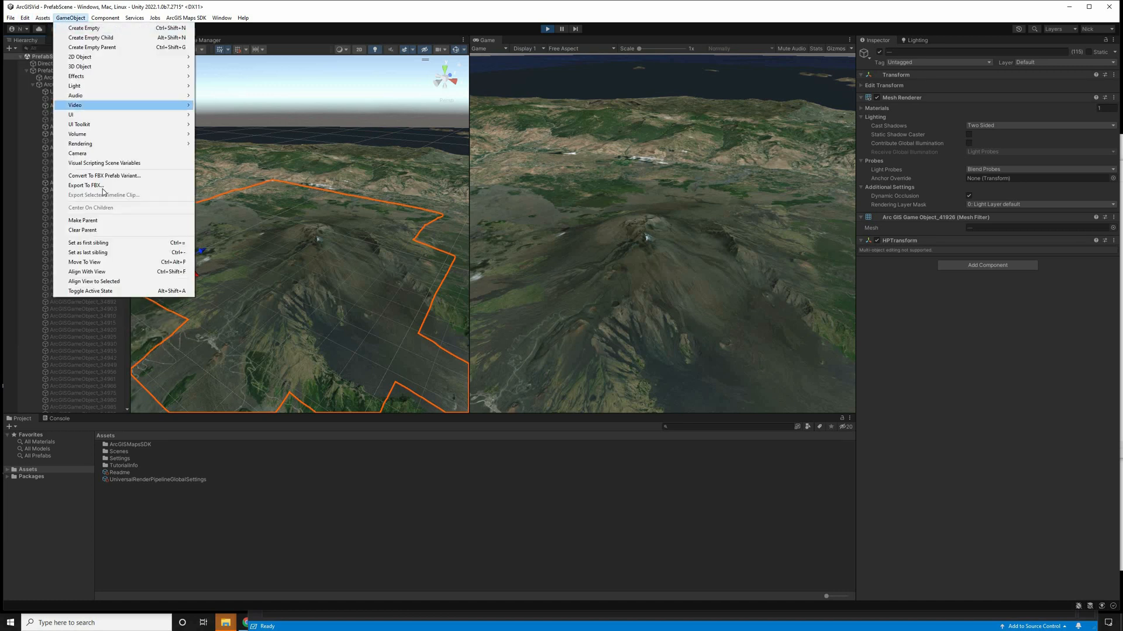
{"action": "mouse_move", "coordinate": [100, 186]}
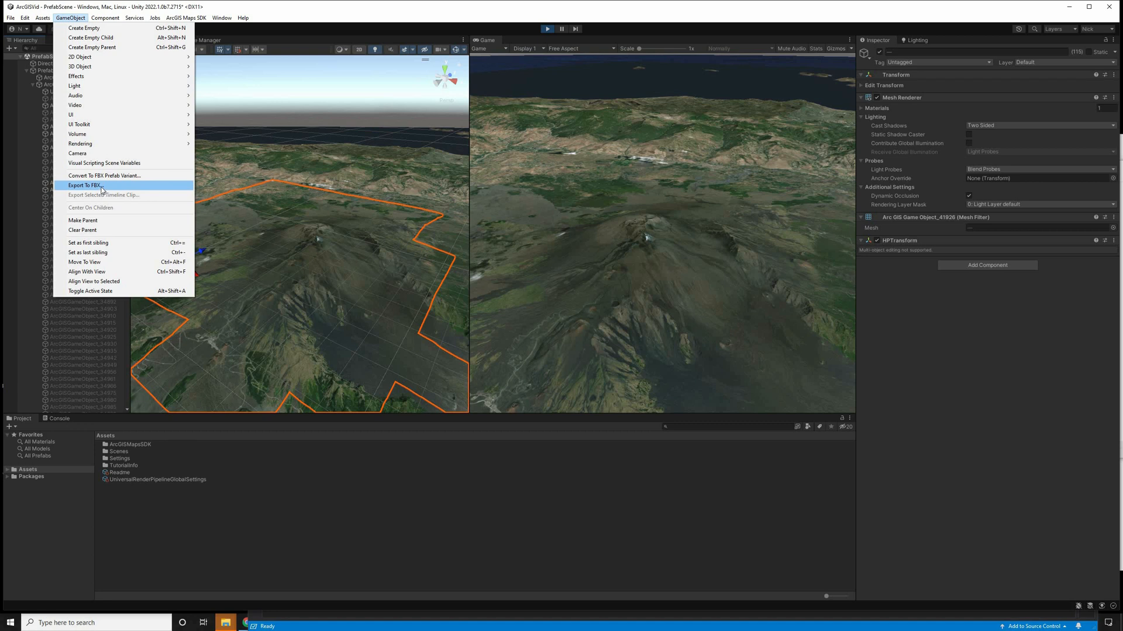
{"action": "left_click", "coordinate": [84, 185]}
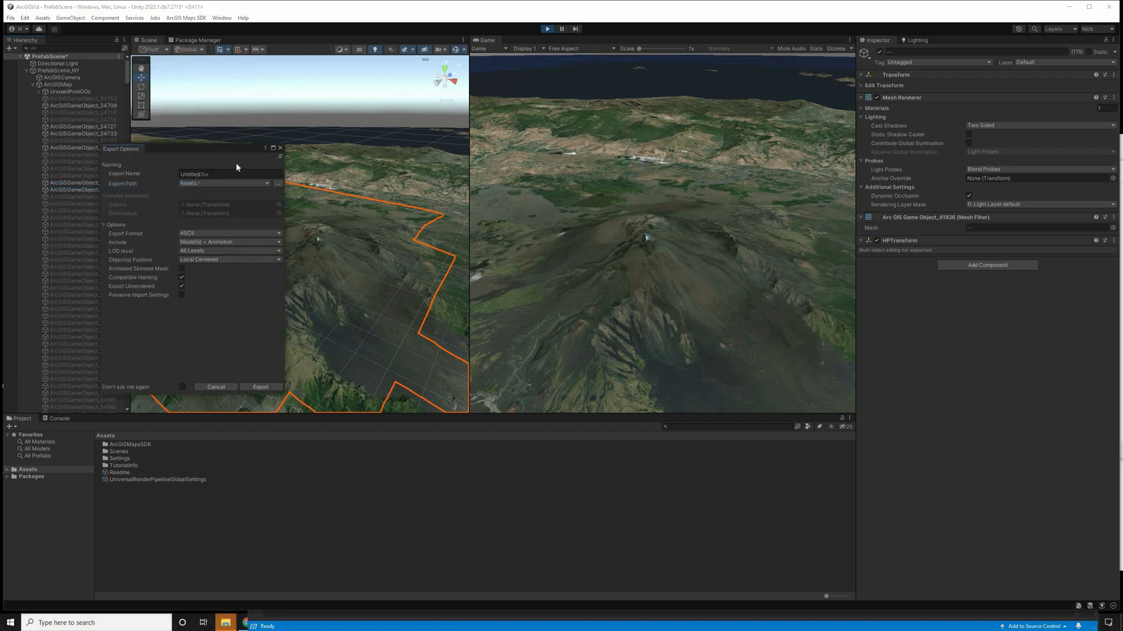
{"action": "left_click", "coordinate": [261, 387]}
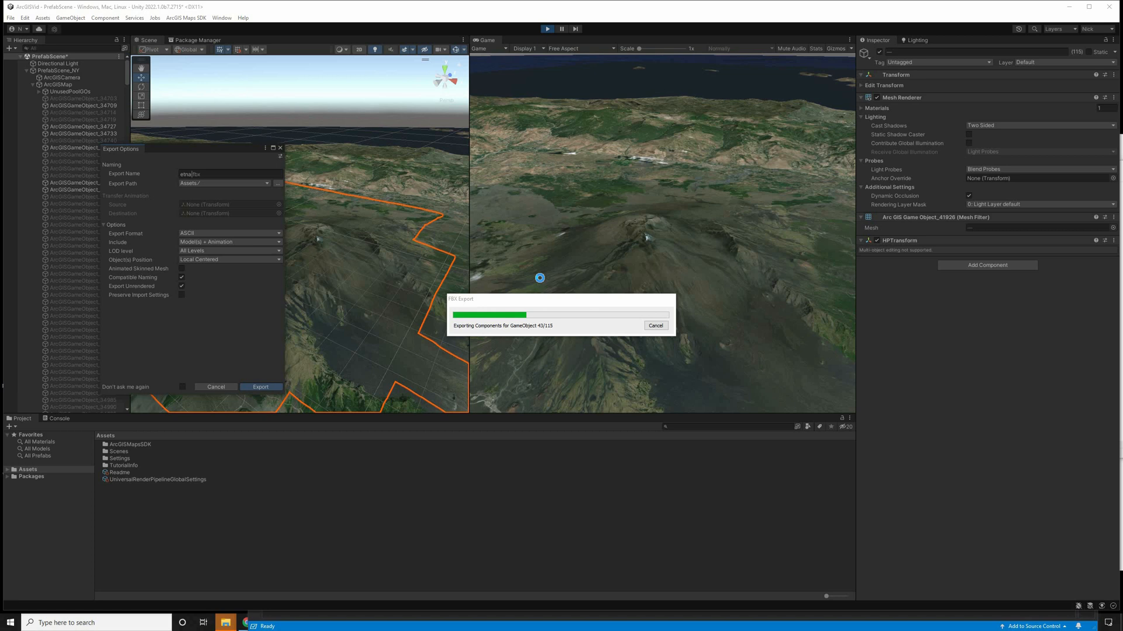
{"action": "left_click", "coordinate": [261, 387]}
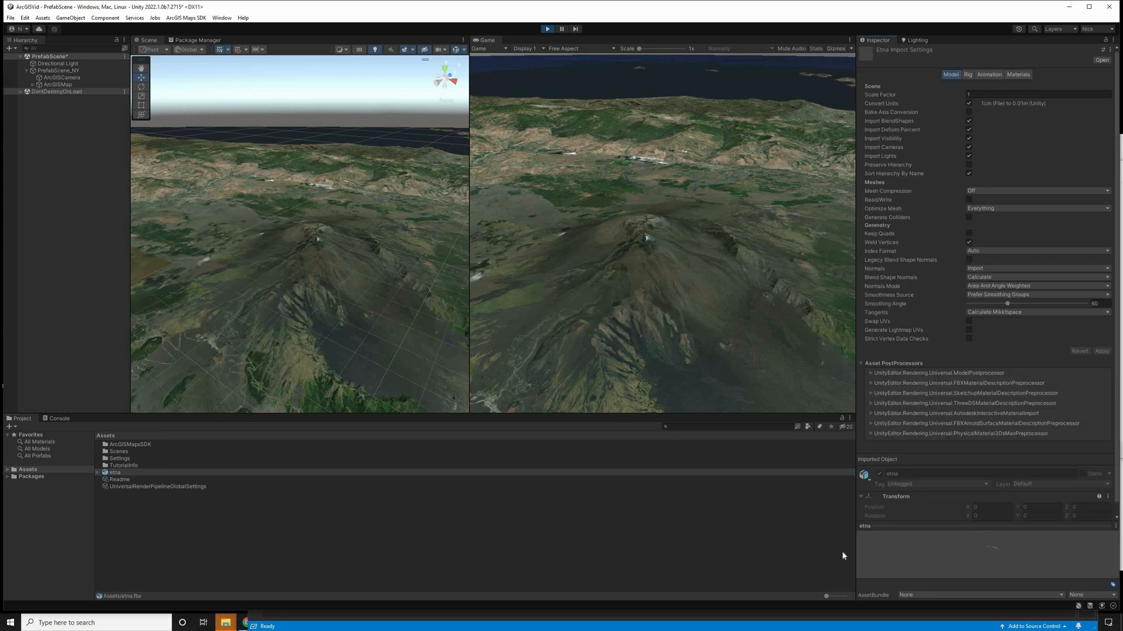
{"action": "mouse_move", "coordinate": [258, 435]}
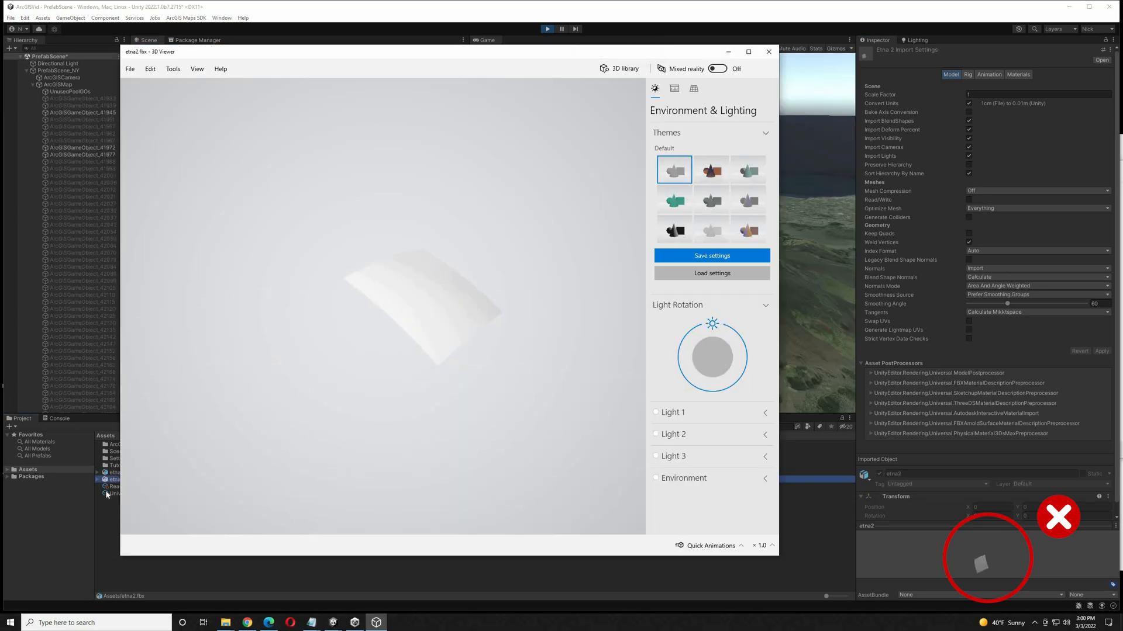
Show MyMesh.fbx with the teal Environment & Lighting theme
{"action": "left_click", "coordinate": [768, 51]}
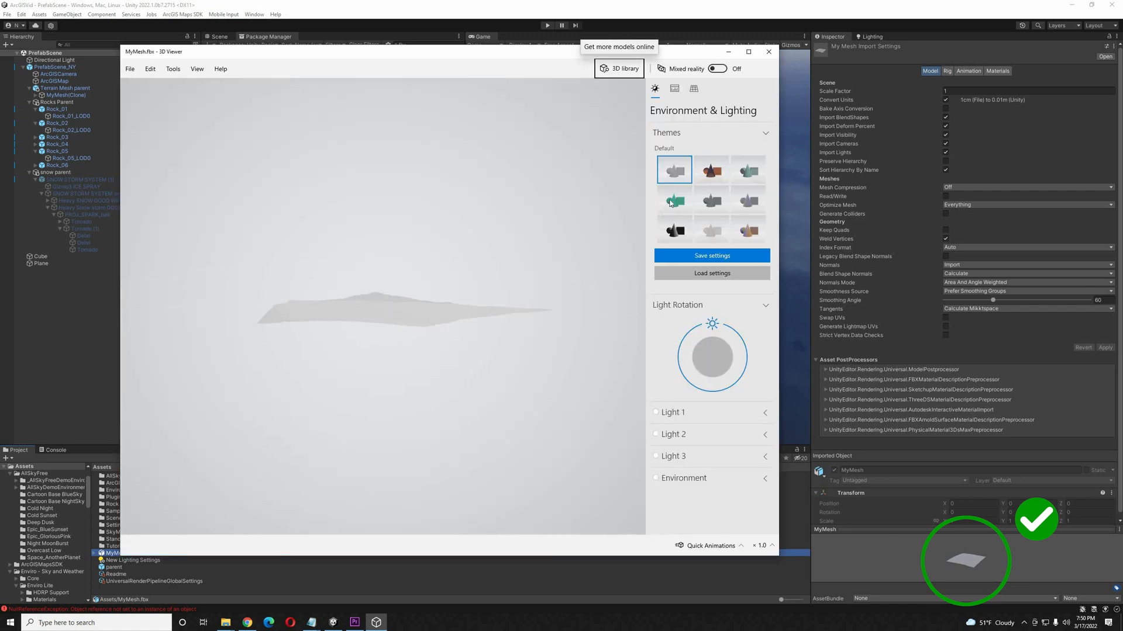
{"action": "left_click", "coordinate": [674, 200]}
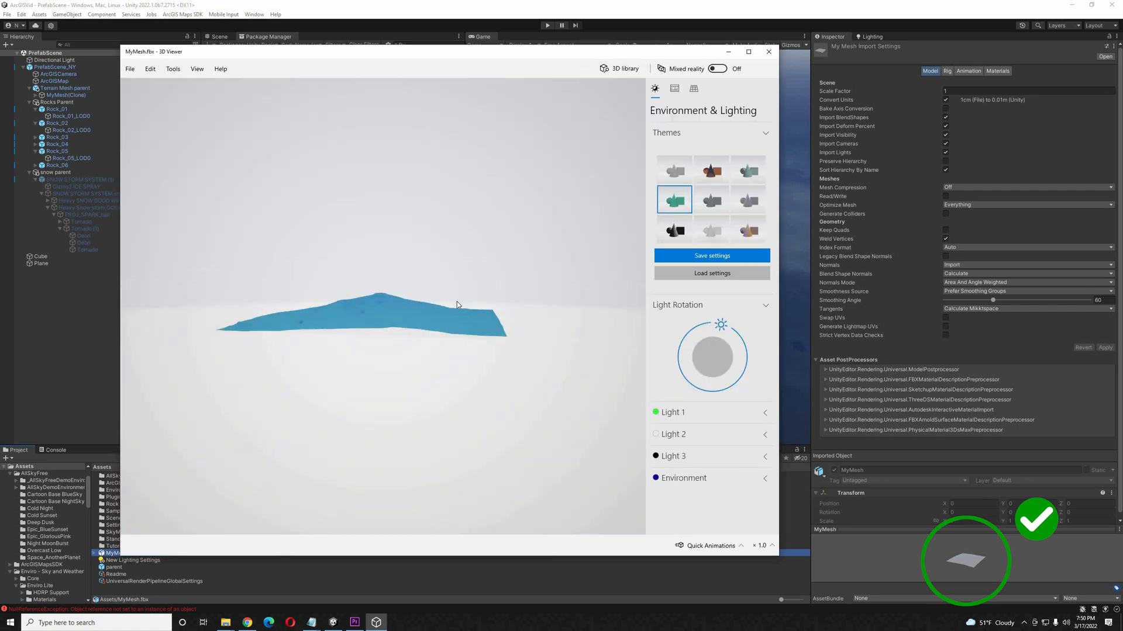
{"action": "left_click", "coordinate": [769, 51]}
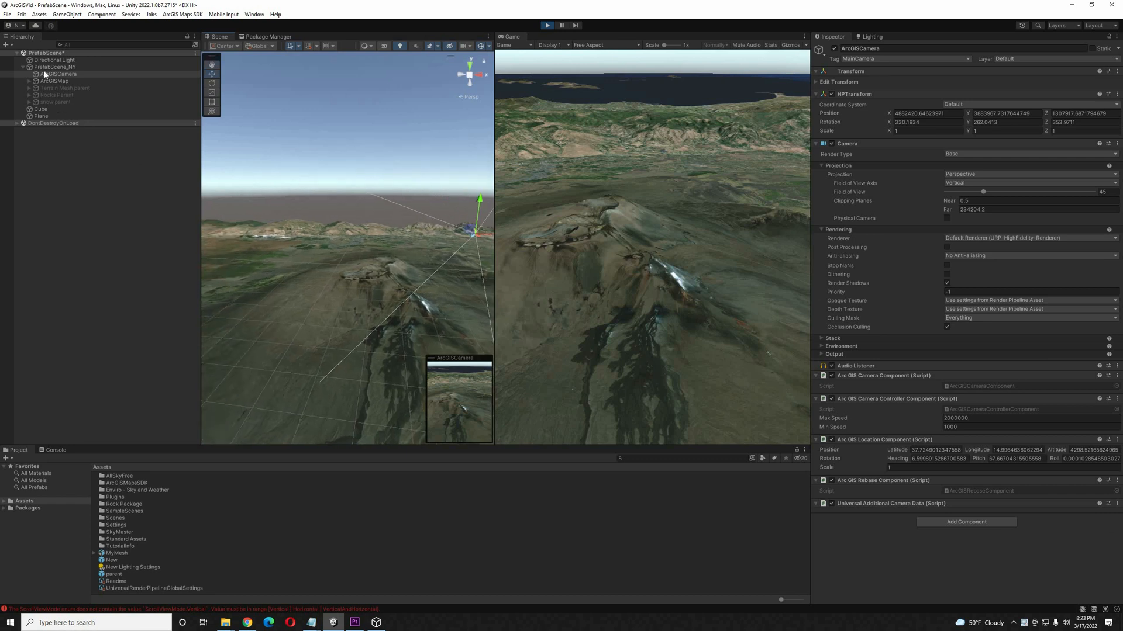
Create an empty Parent object under PrefabScene_NY and select the MyMesh clone to nest in it
{"action": "left_click", "coordinate": [53, 66]}
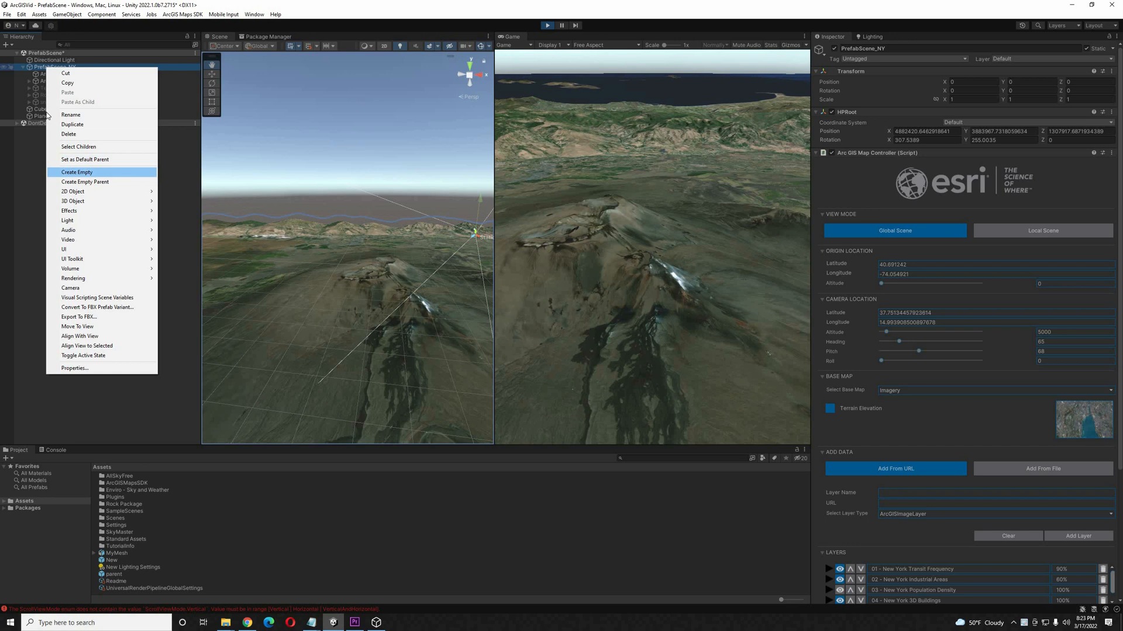
{"action": "left_click", "coordinate": [77, 172]}
{"action": "type", "text": "Parent"}
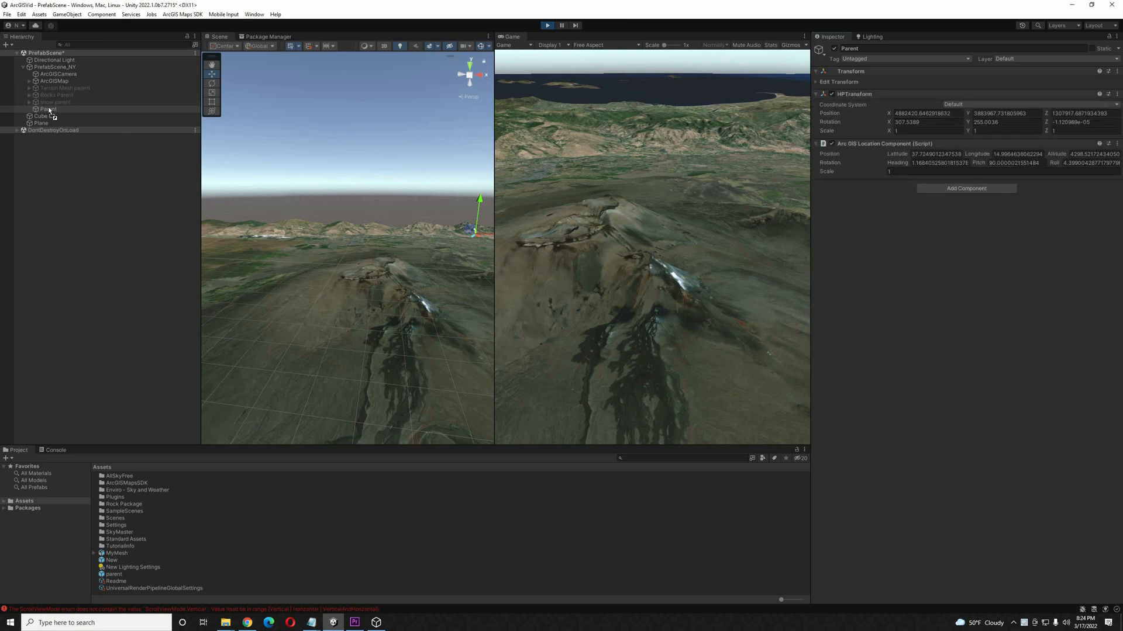
{"action": "left_click", "coordinate": [48, 109]}
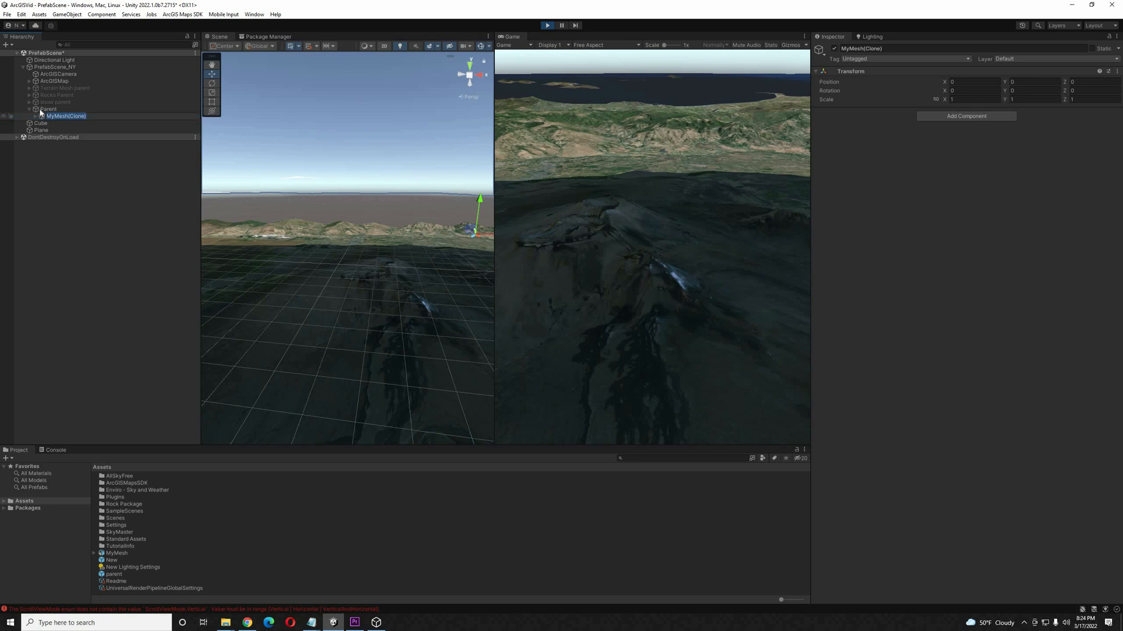
Select Parent and reveal the terrain tile pieces inside the MyMesh clone
{"action": "left_click", "coordinate": [48, 108]}
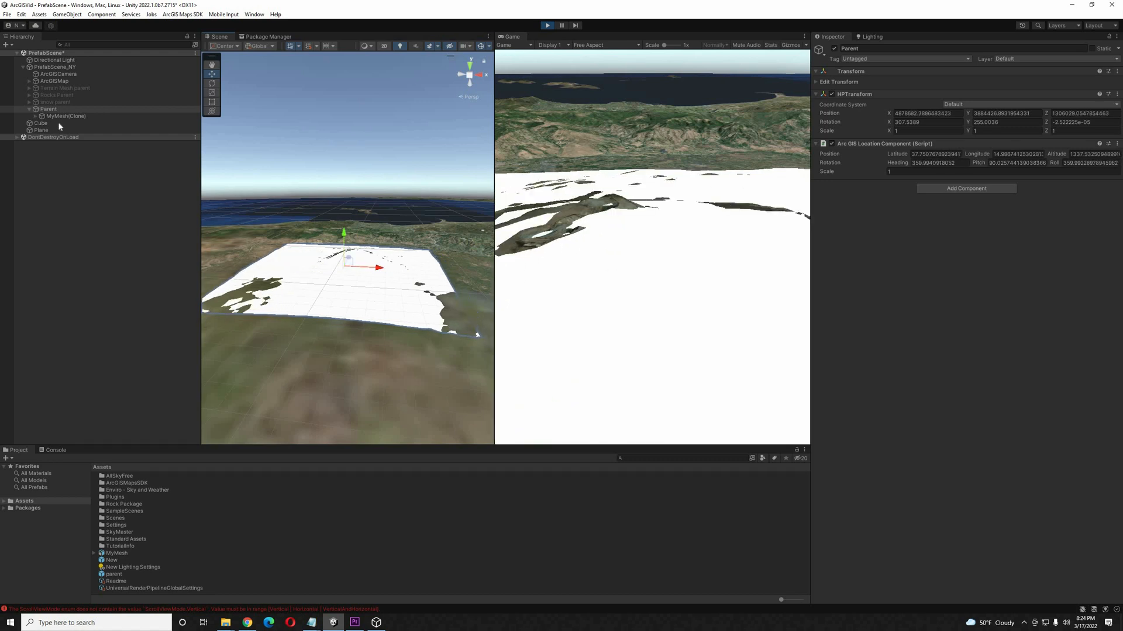
{"action": "left_click", "coordinate": [34, 116]}
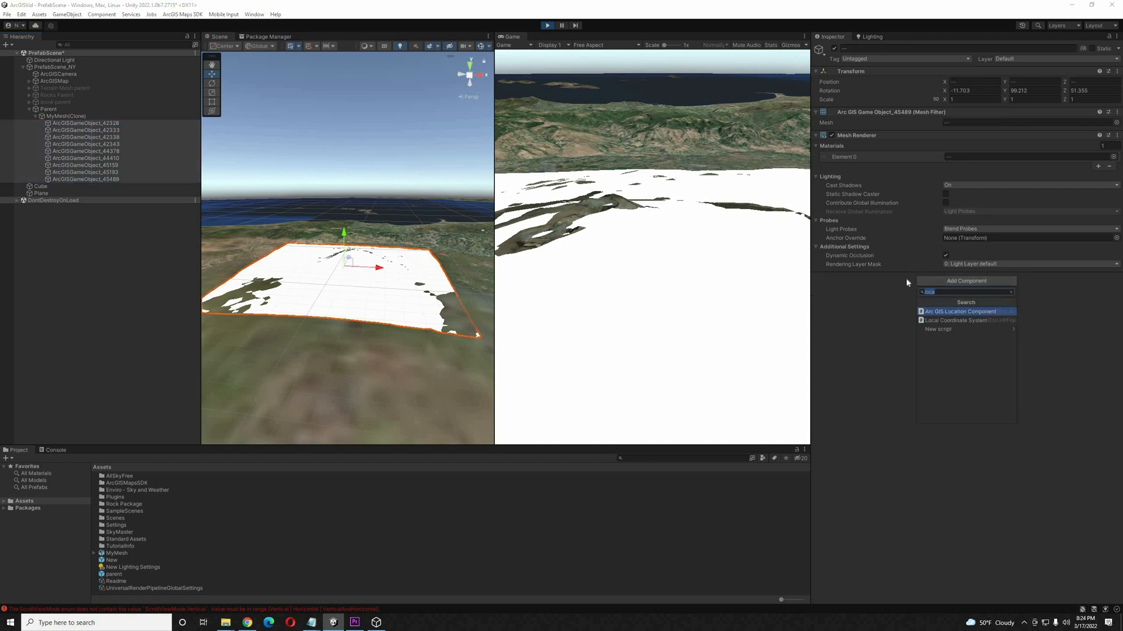
Add a Mesh Collider to all selected ArcGISGameObject tiles, then select the MyMesh clone
{"action": "left_click", "coordinate": [959, 321]}
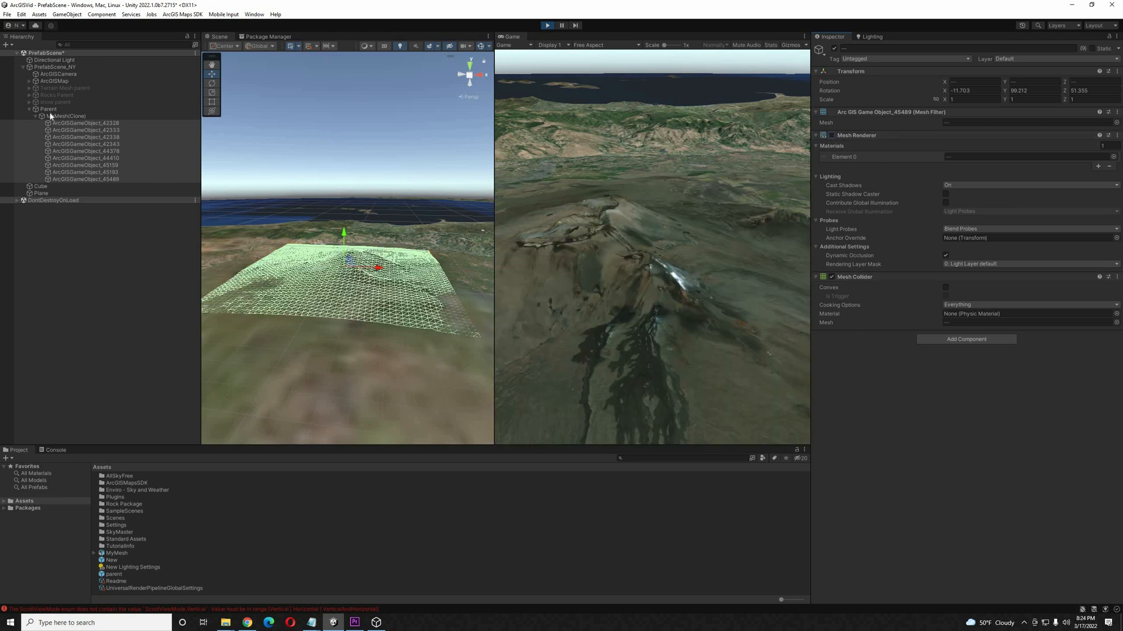
{"action": "left_click", "coordinate": [49, 107]}
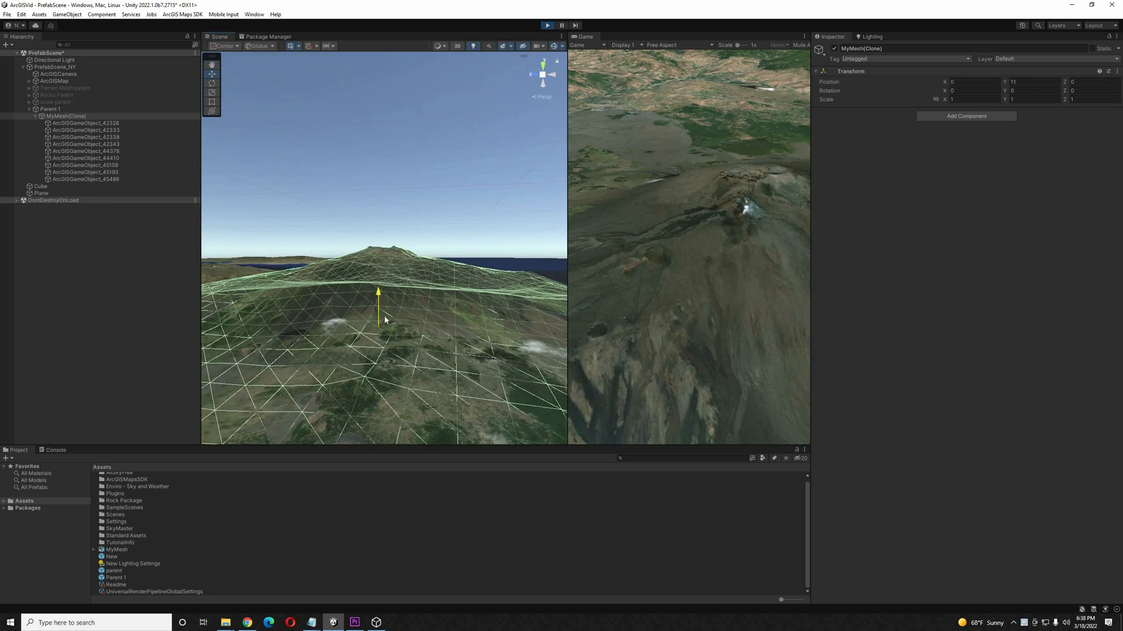
Check Parent 1's Etna location and verify tiles 42328, 42339 and all tiles carry mesh colliders
{"action": "left_click", "coordinate": [50, 109]}
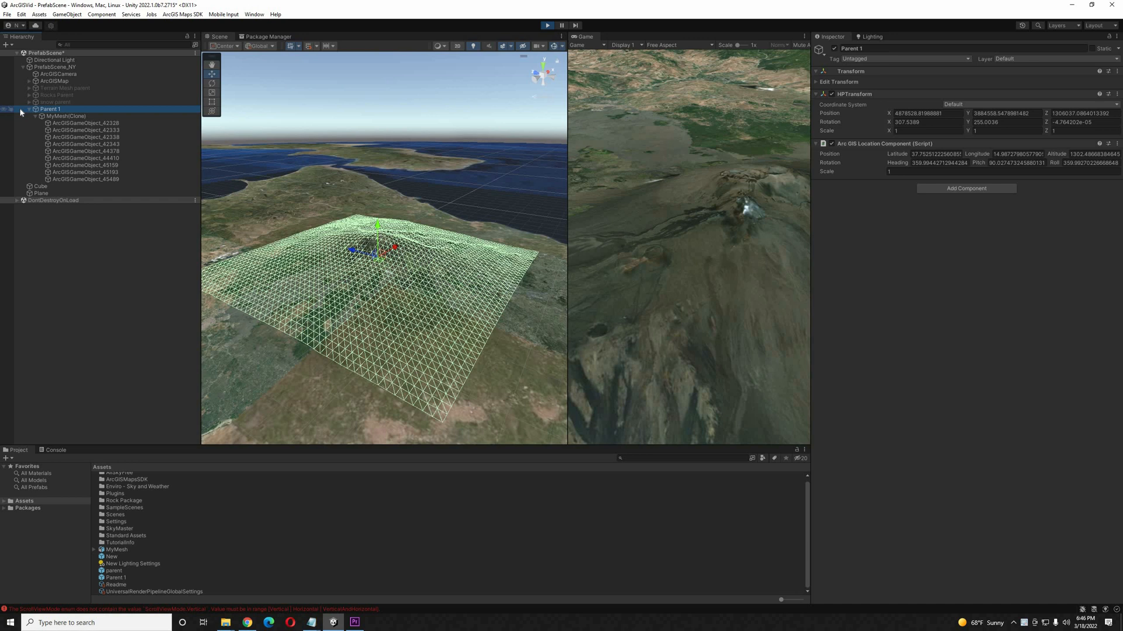
{"action": "mouse_move", "coordinate": [42, 120]}
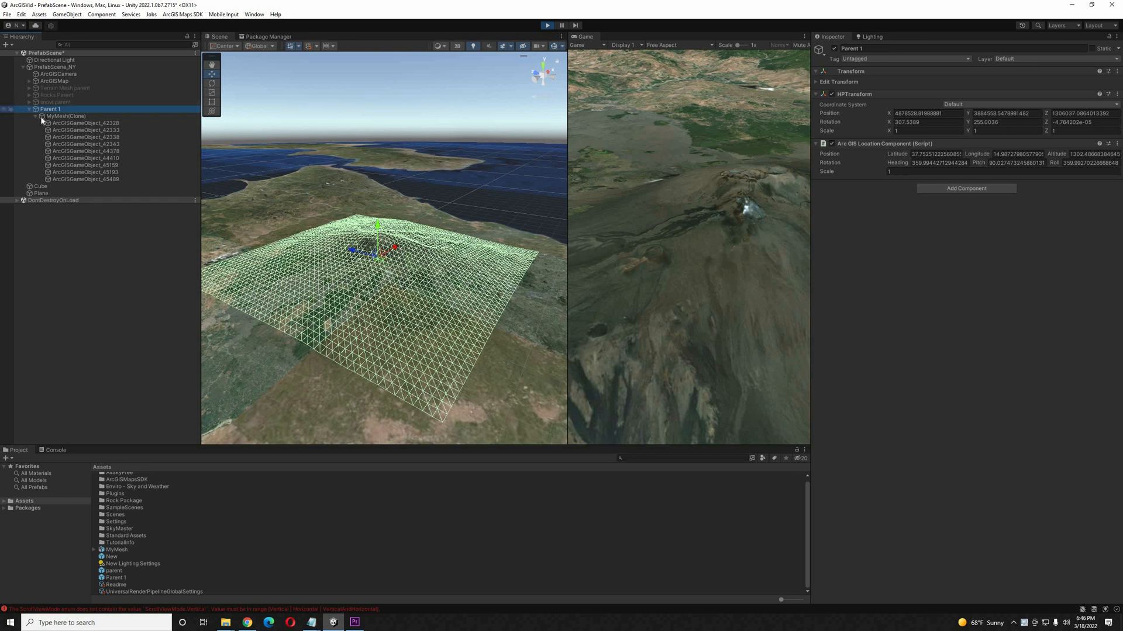
{"action": "left_click", "coordinate": [66, 115]}
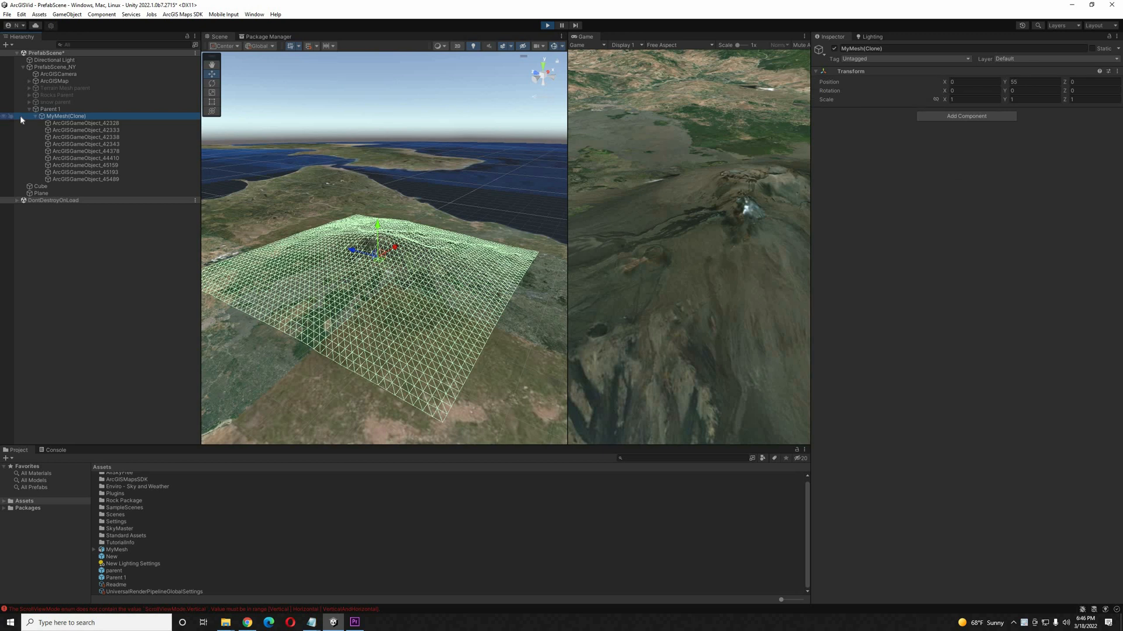
{"action": "left_click", "coordinate": [85, 122]}
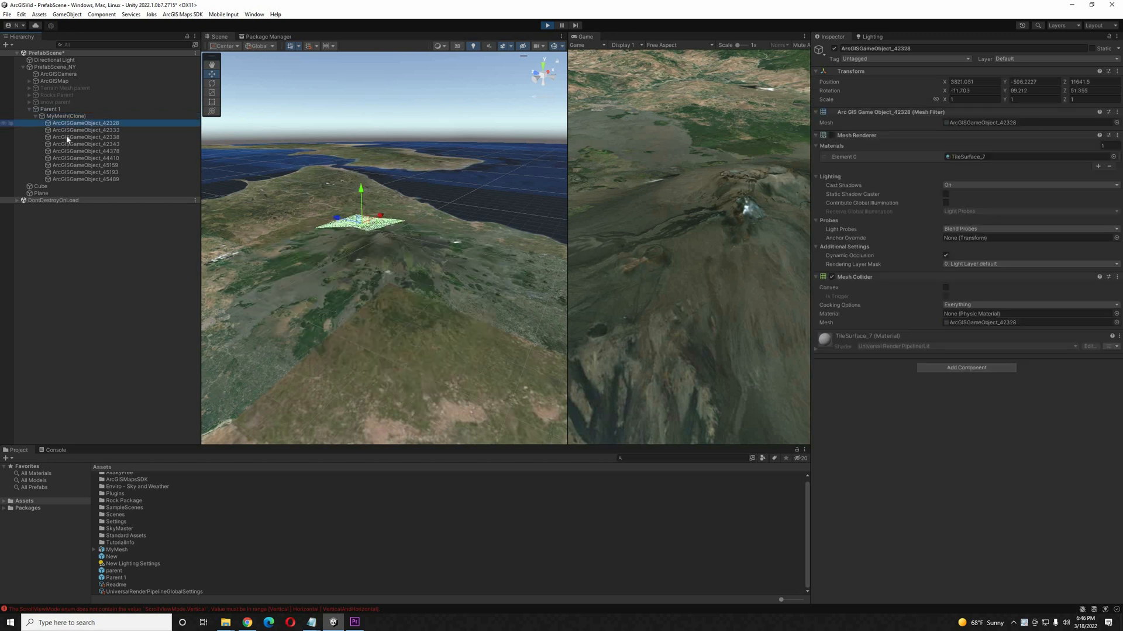
{"action": "left_click", "coordinate": [85, 137]}
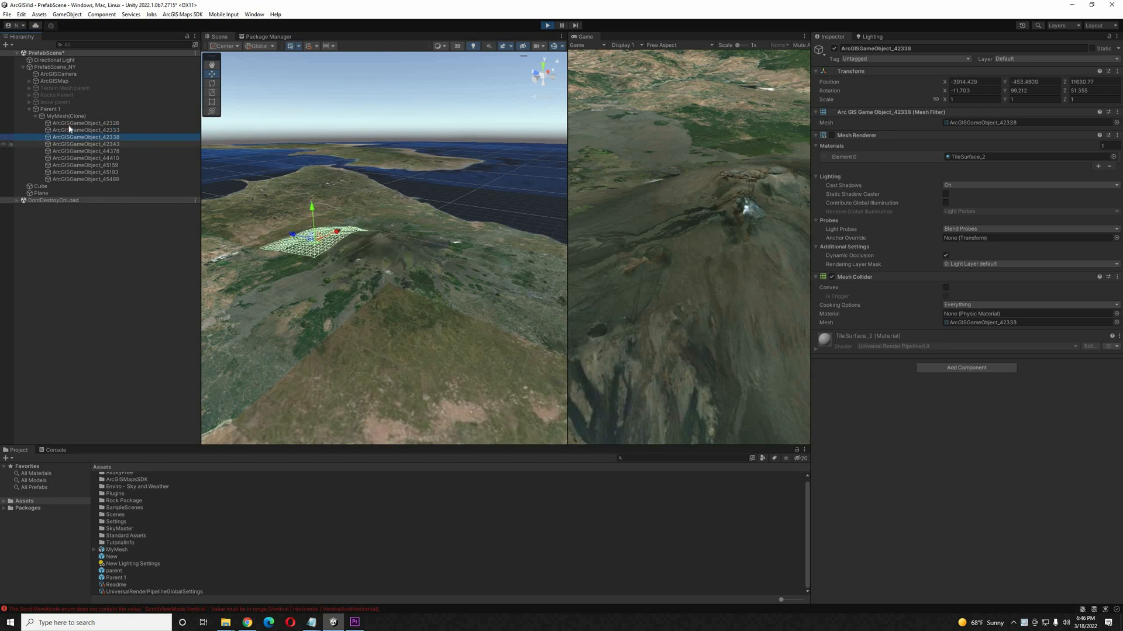
{"action": "left_click", "coordinate": [85, 123]}
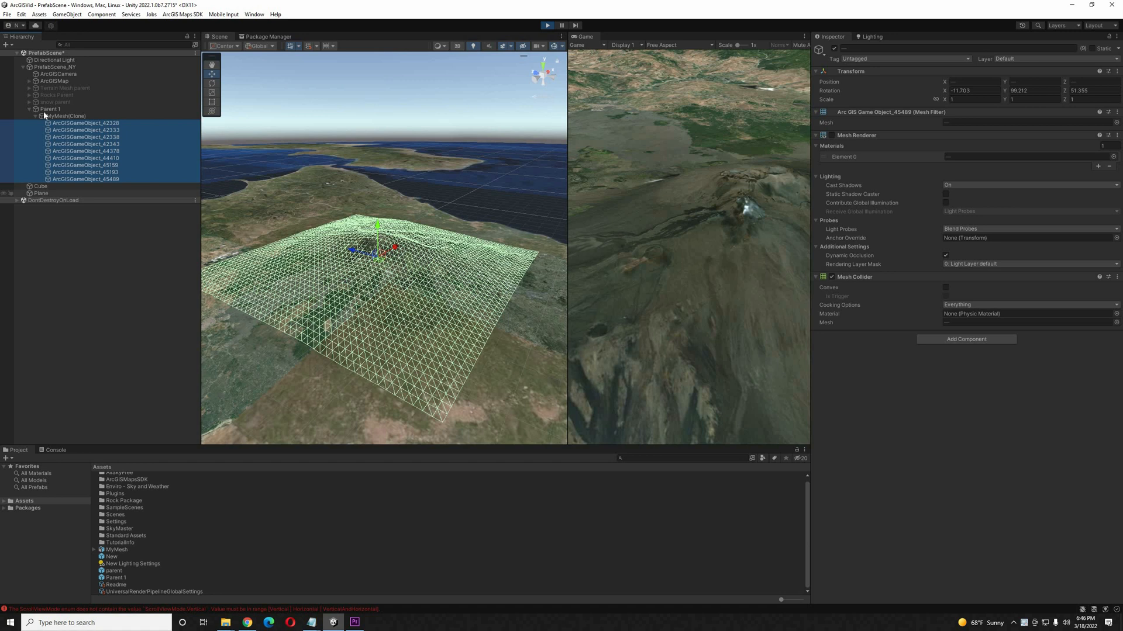
Save the Parent object as the Parent 1 prefab asset
{"action": "left_click", "coordinate": [49, 108]}
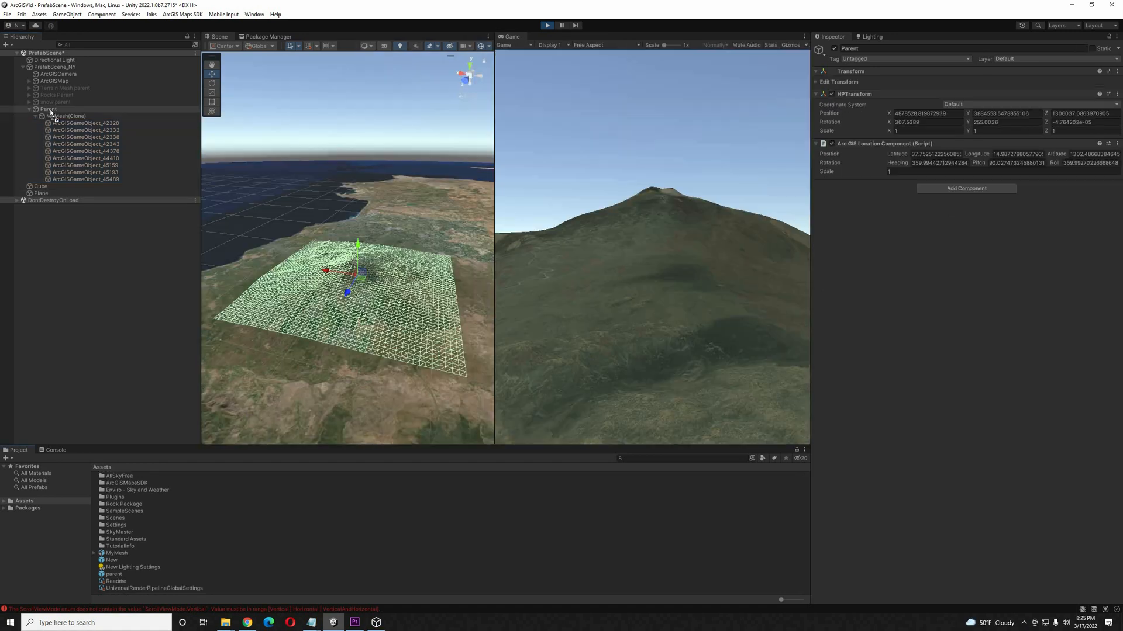
{"action": "left_click", "coordinate": [125, 511]}
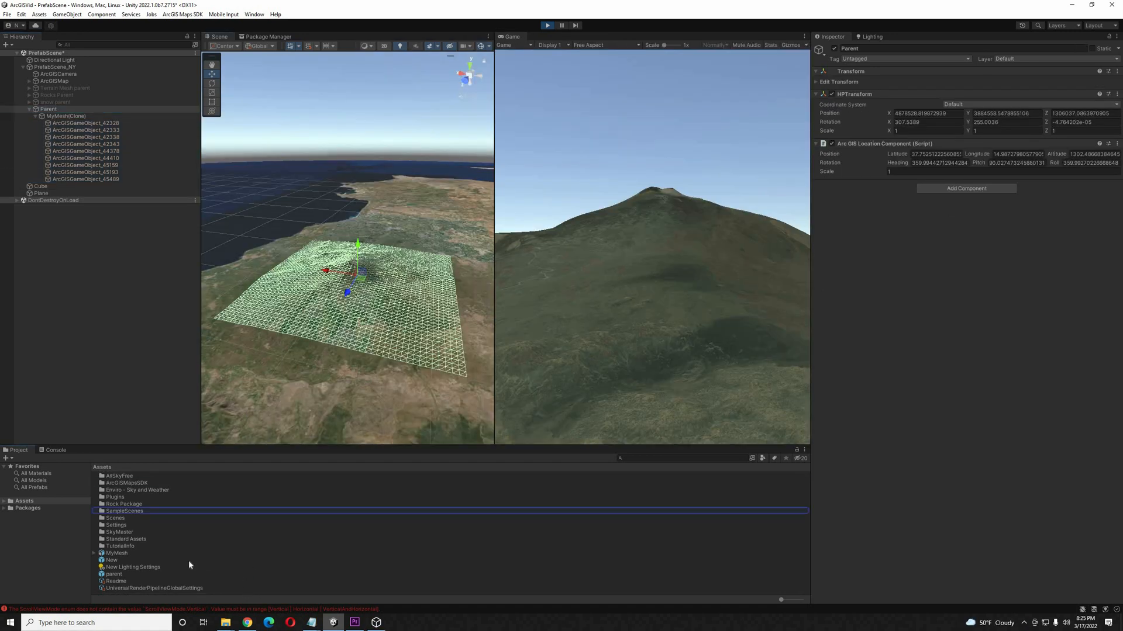
{"action": "left_click", "coordinate": [116, 577]}
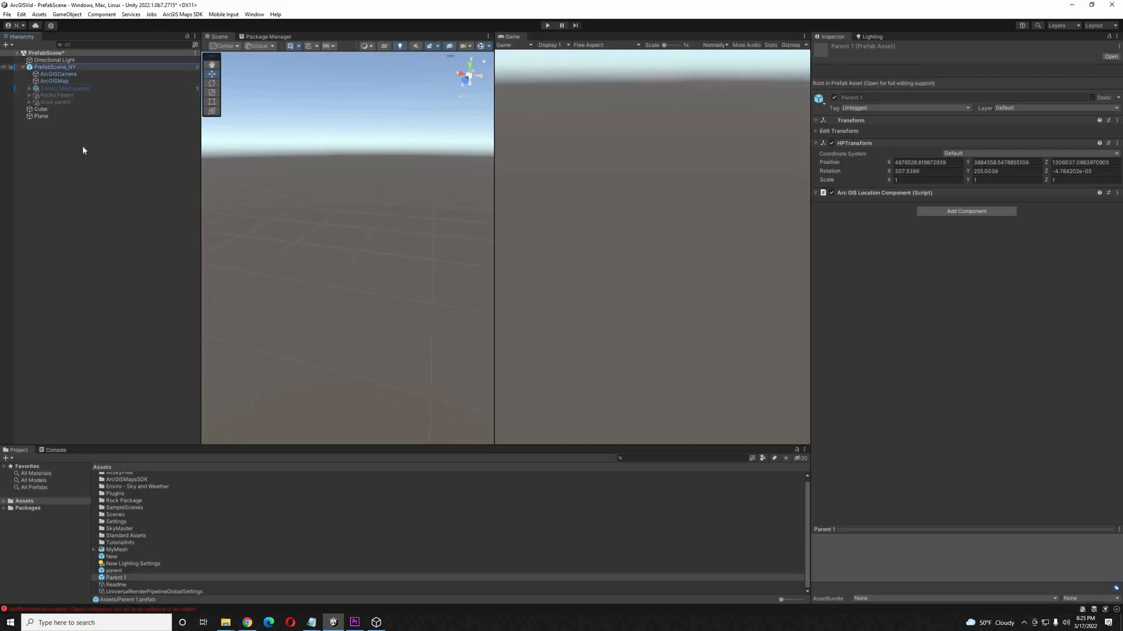
Place the Parent 1 prefab in the map scene, run it, and show the ArcGIS Map settings
{"action": "left_click", "coordinate": [51, 108]}
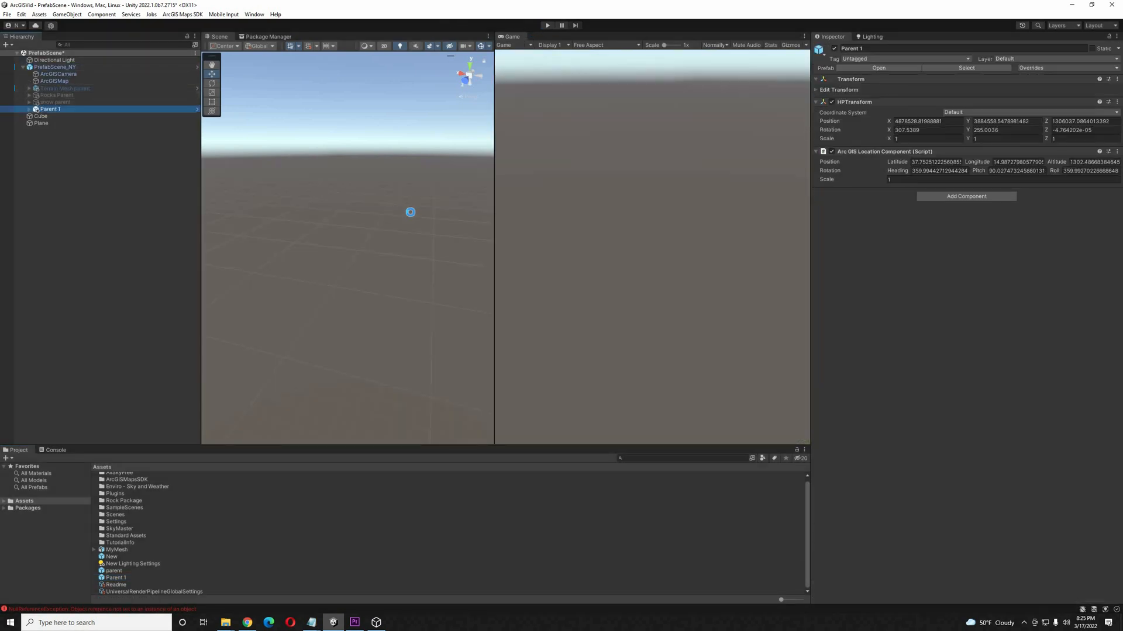
{"action": "left_click", "coordinate": [546, 25]}
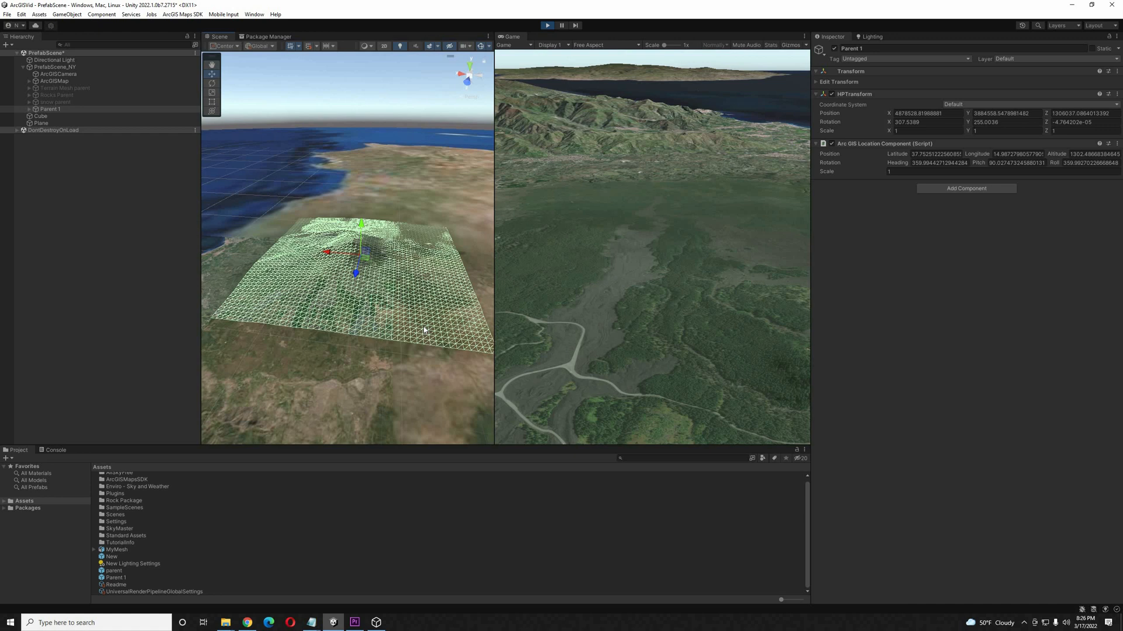
{"action": "left_click", "coordinate": [64, 66]}
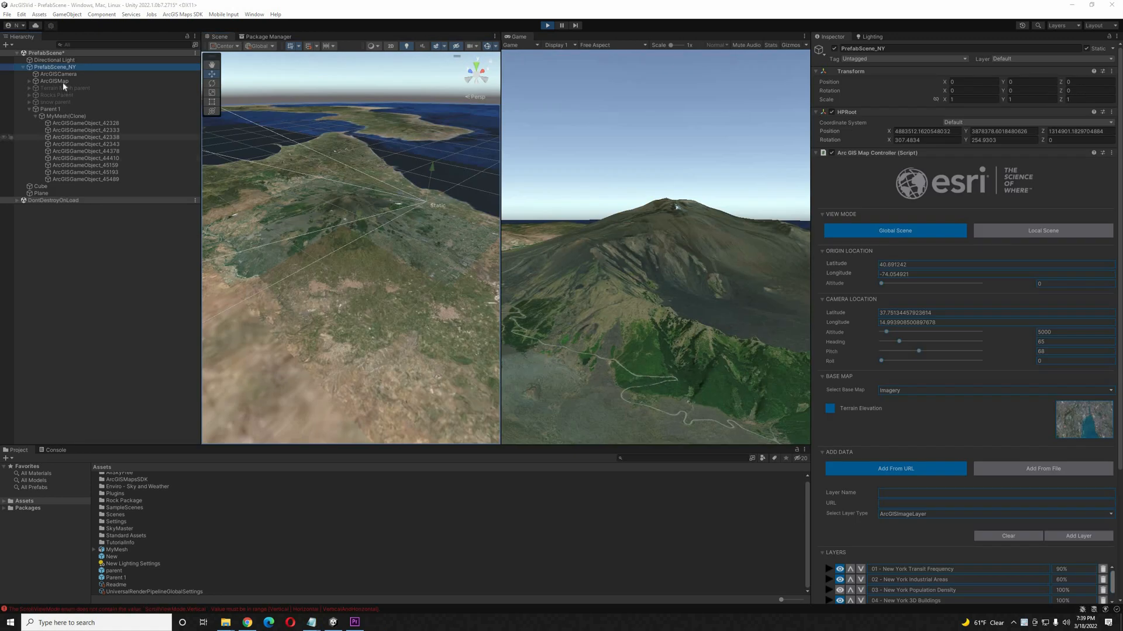
{"action": "left_click", "coordinate": [84, 178]}
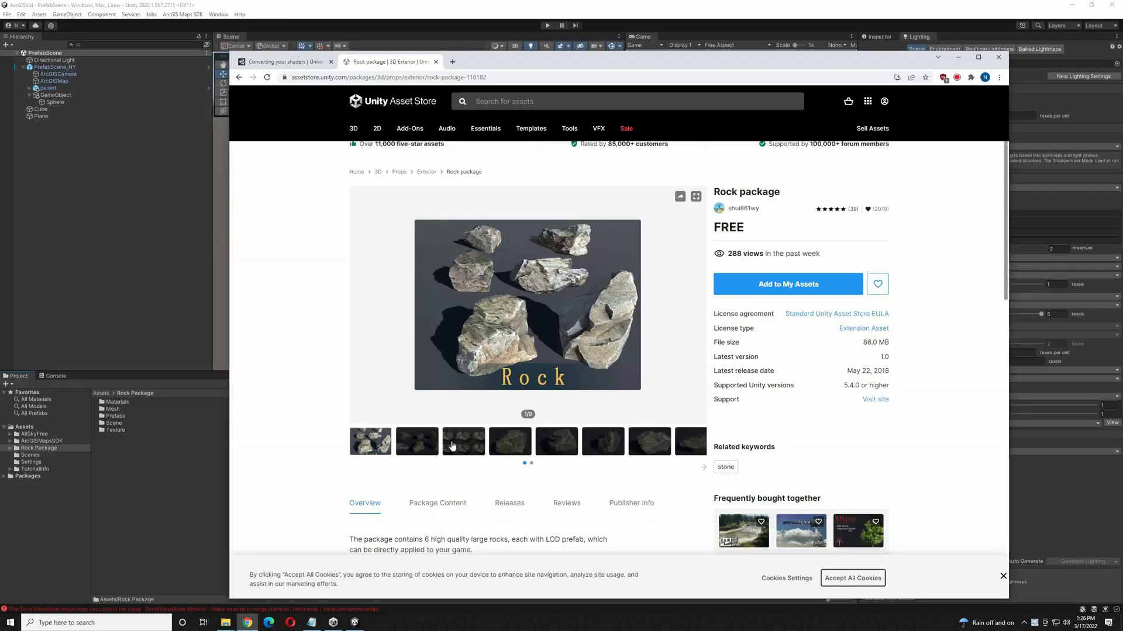
Preview the Rock package images, including the triangle-count comparison of detail levels
{"action": "left_click", "coordinate": [463, 441]}
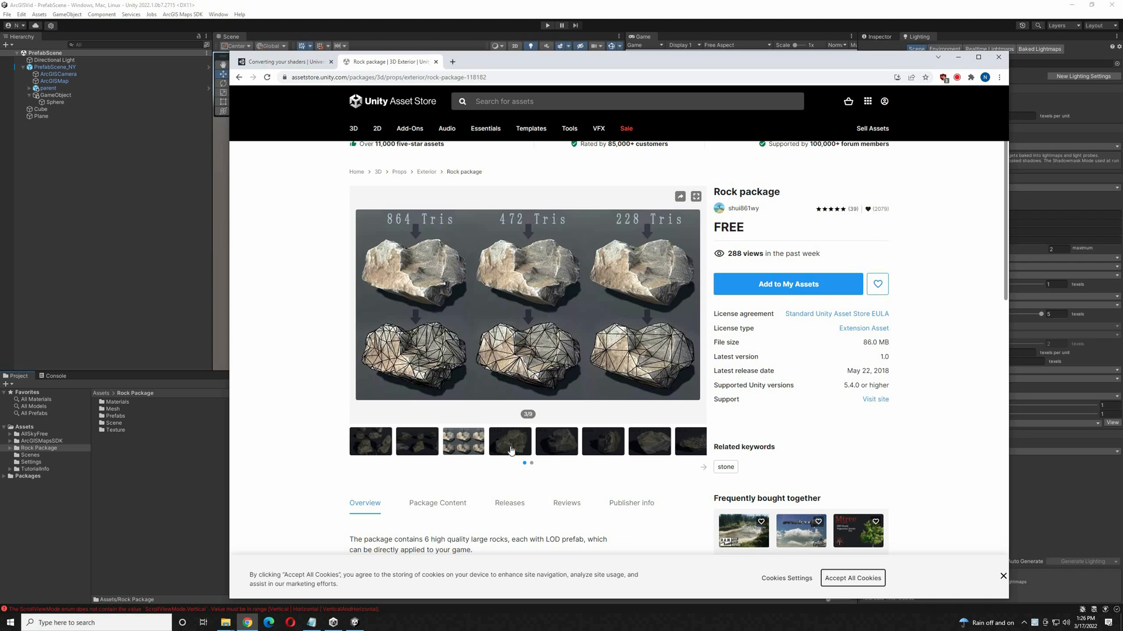
{"action": "left_click", "coordinate": [510, 441]}
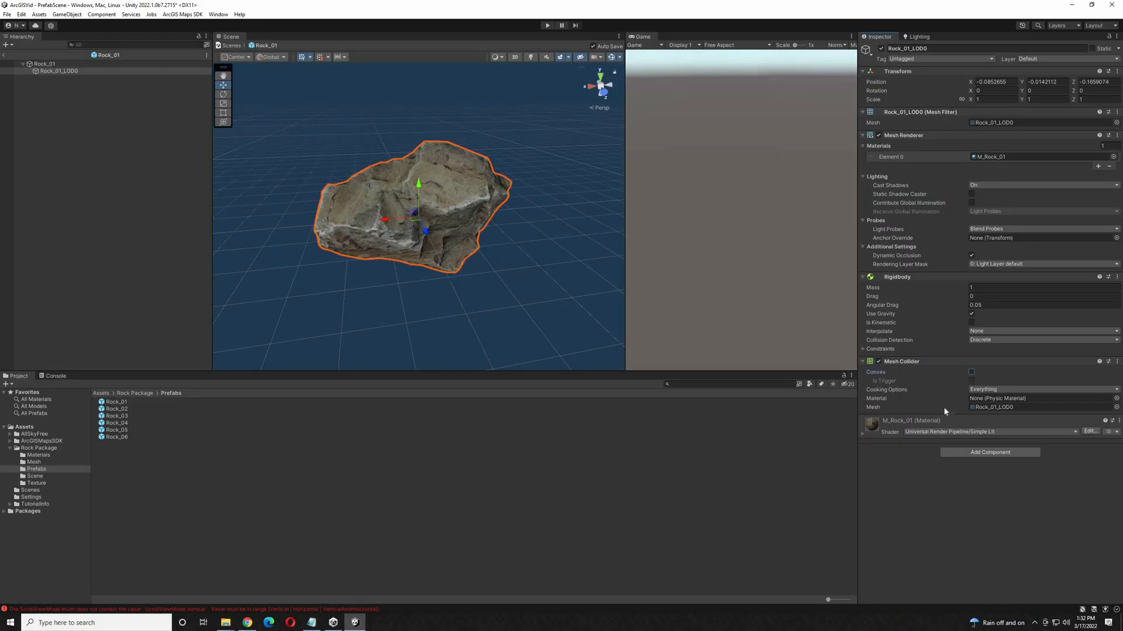
Add a Rigidbody and Mesh Collider to the Rock_01 prefab
{"action": "left_click", "coordinate": [971, 371]}
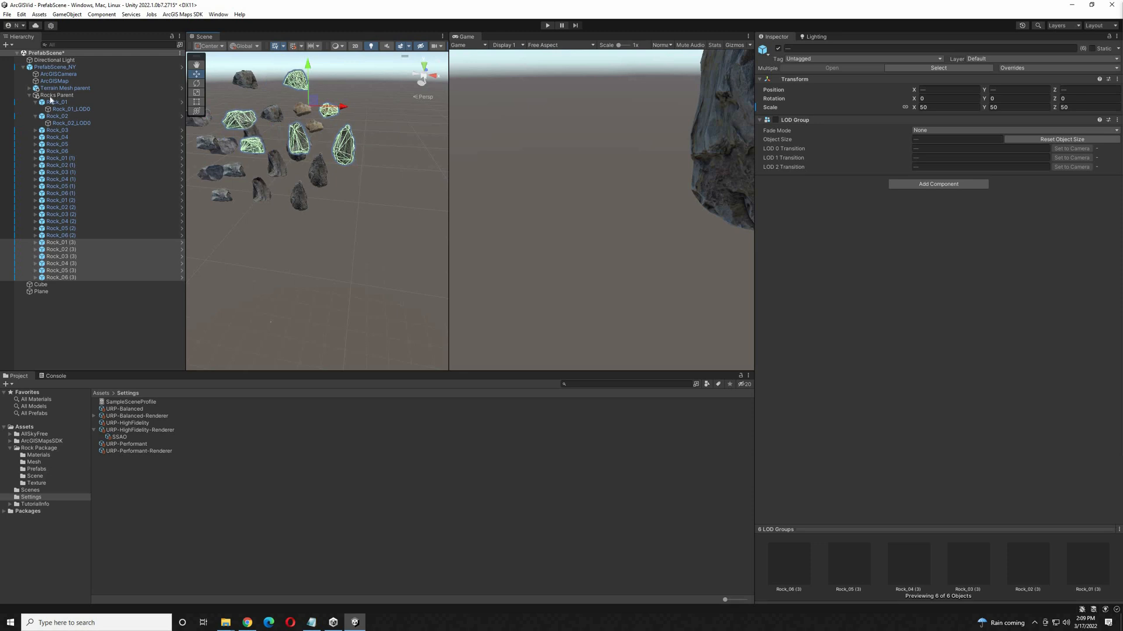
Select Rocks Parent and collapse its list of rock copies
{"action": "left_click", "coordinate": [56, 95]}
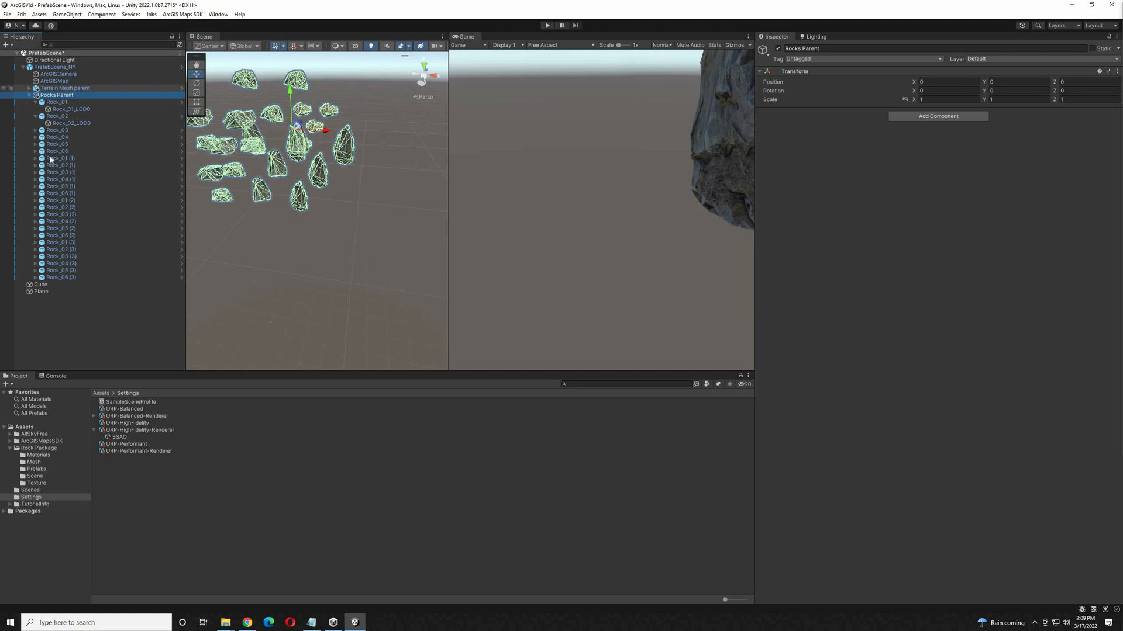
{"action": "left_click", "coordinate": [34, 94]}
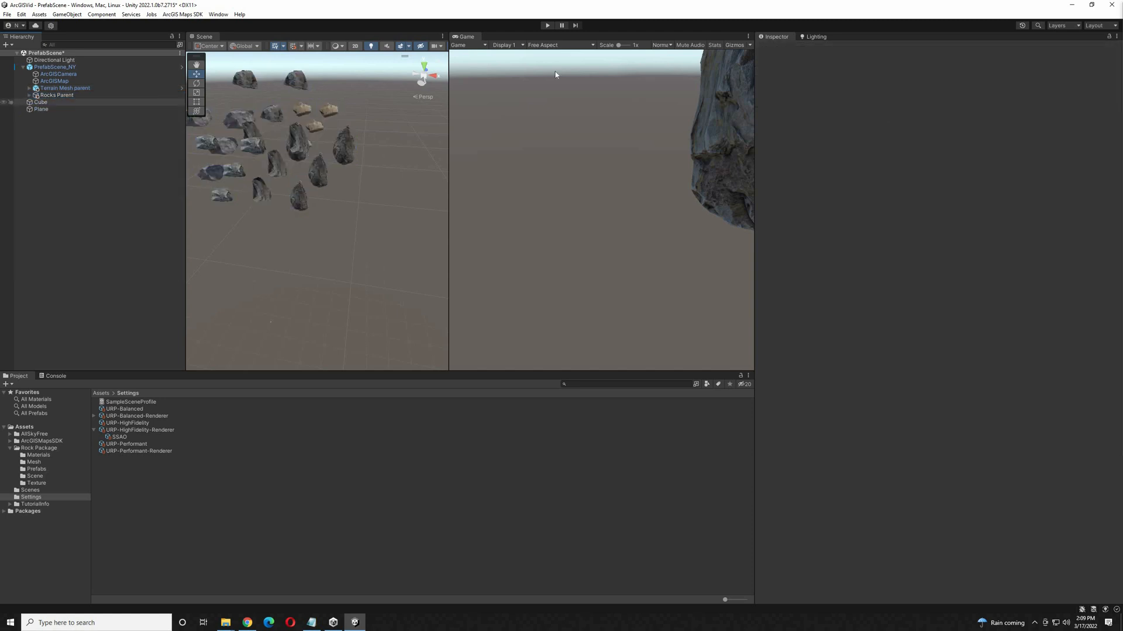
{"action": "left_click", "coordinate": [56, 94]}
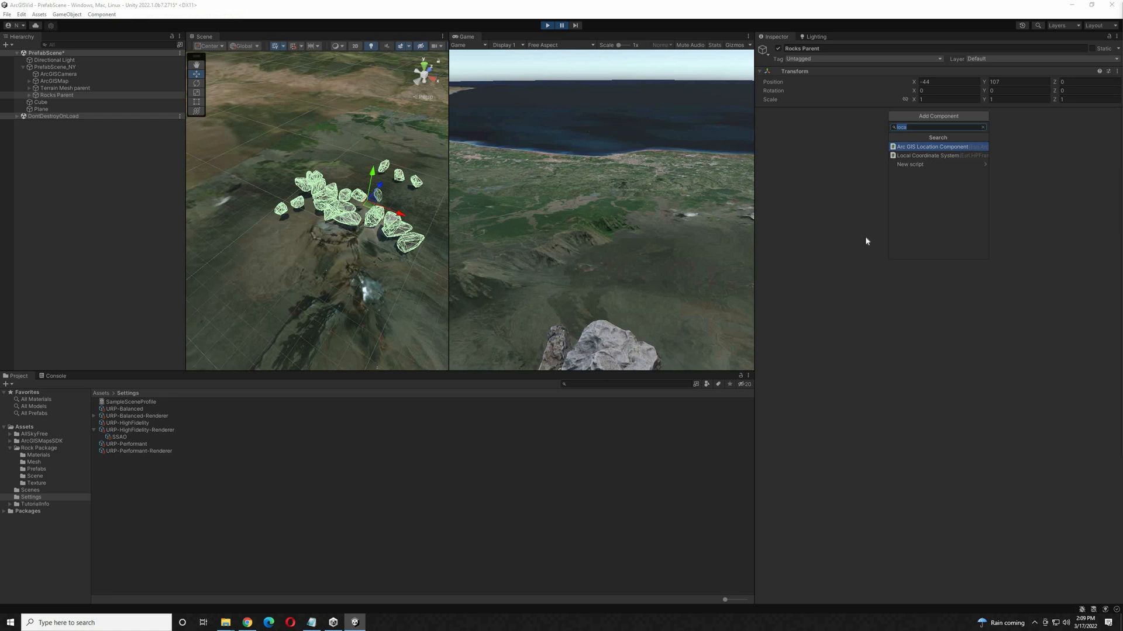
Add an ArcGIS Location Component to Rocks Parent and paste the terrain's location values
{"action": "left_click", "coordinate": [932, 147]}
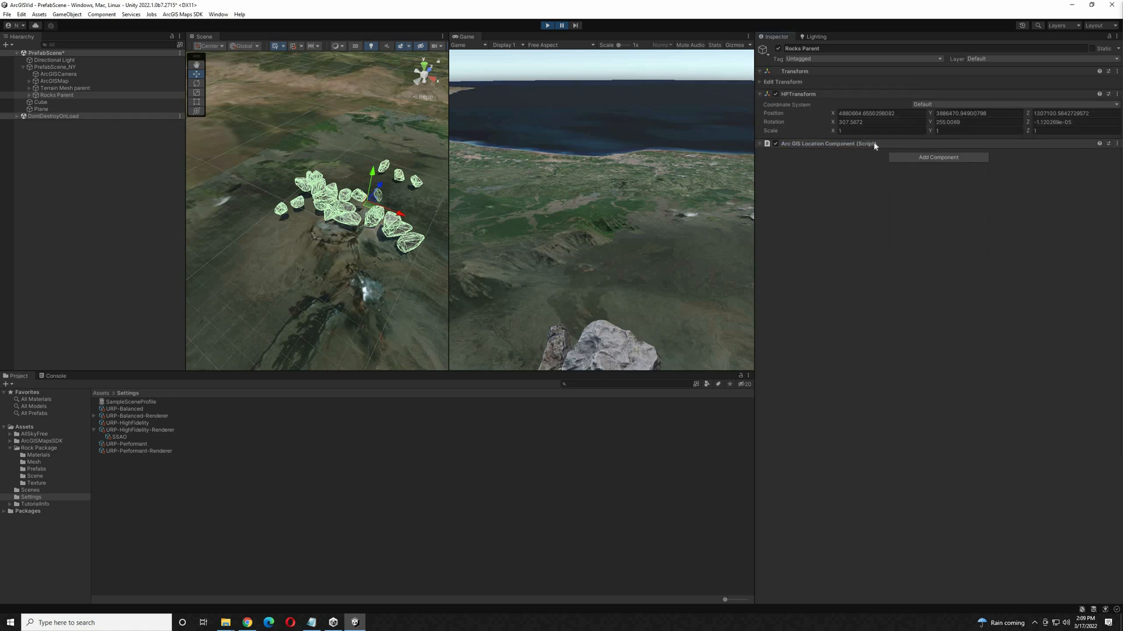
{"action": "left_click", "coordinate": [760, 144]}
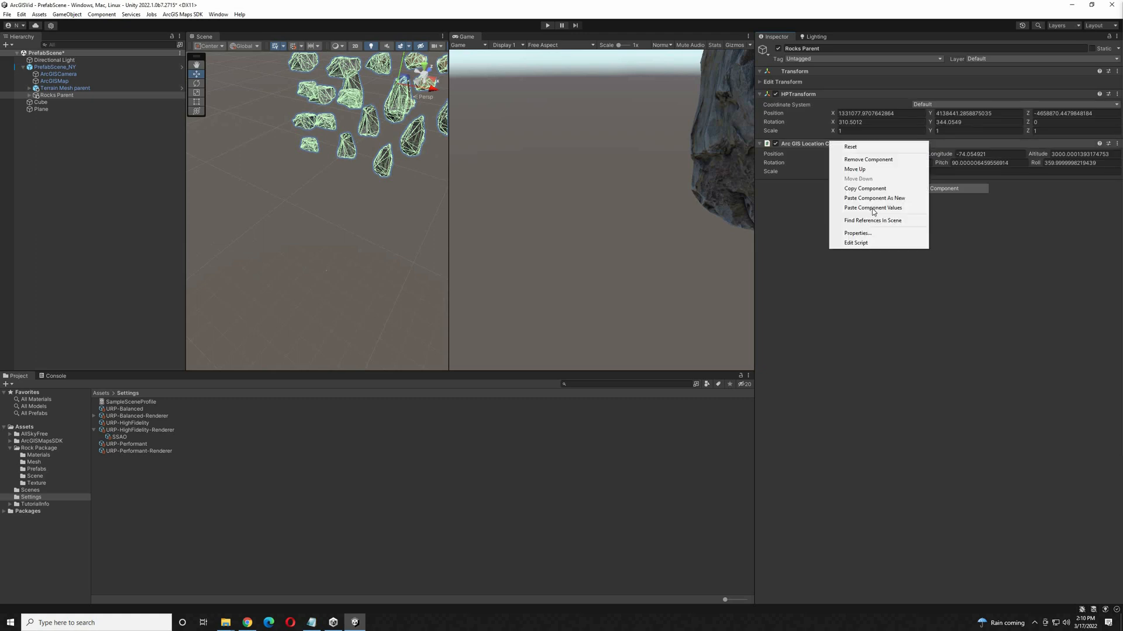
{"action": "mouse_move", "coordinate": [872, 208]}
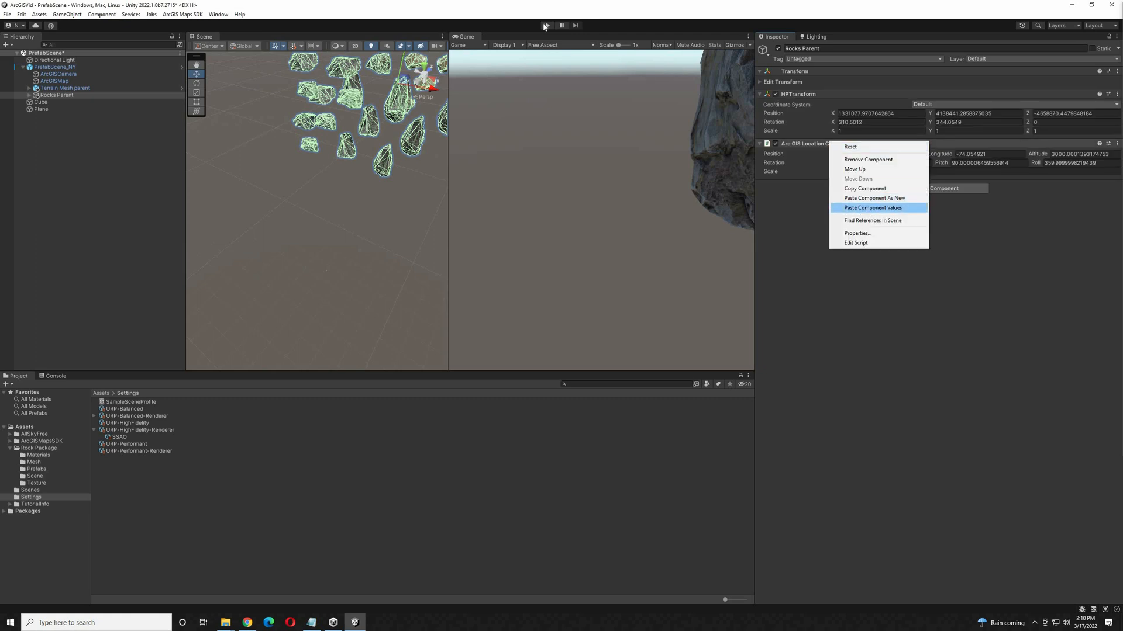
{"action": "left_click", "coordinate": [872, 209]}
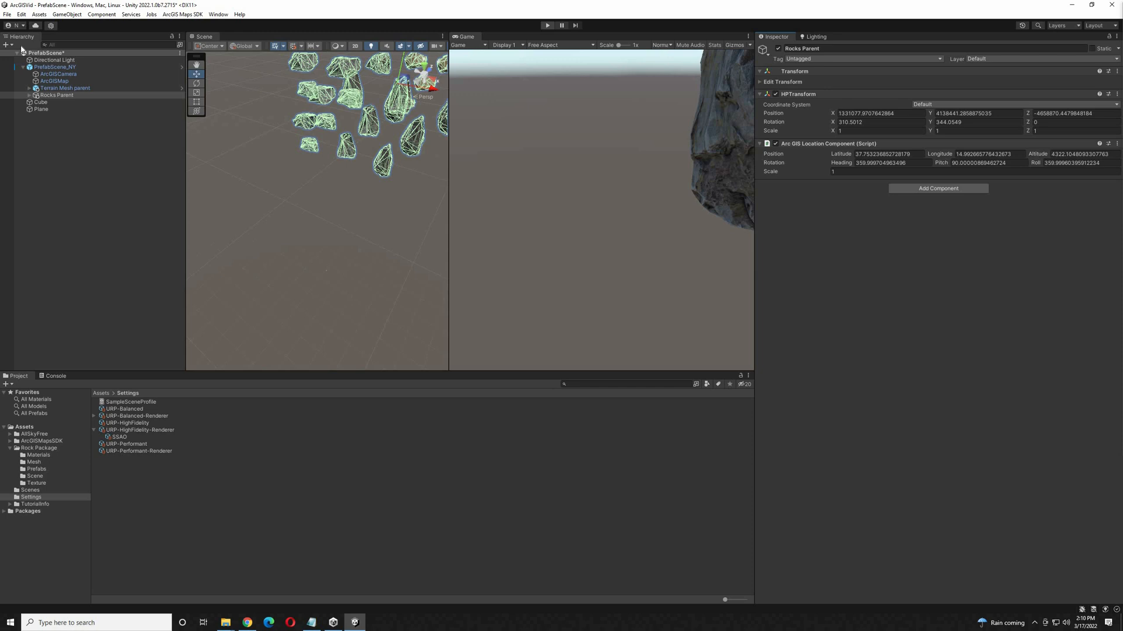
Run the scene so the rocks tumble onto Etna's terrain
{"action": "left_click", "coordinate": [7, 14]}
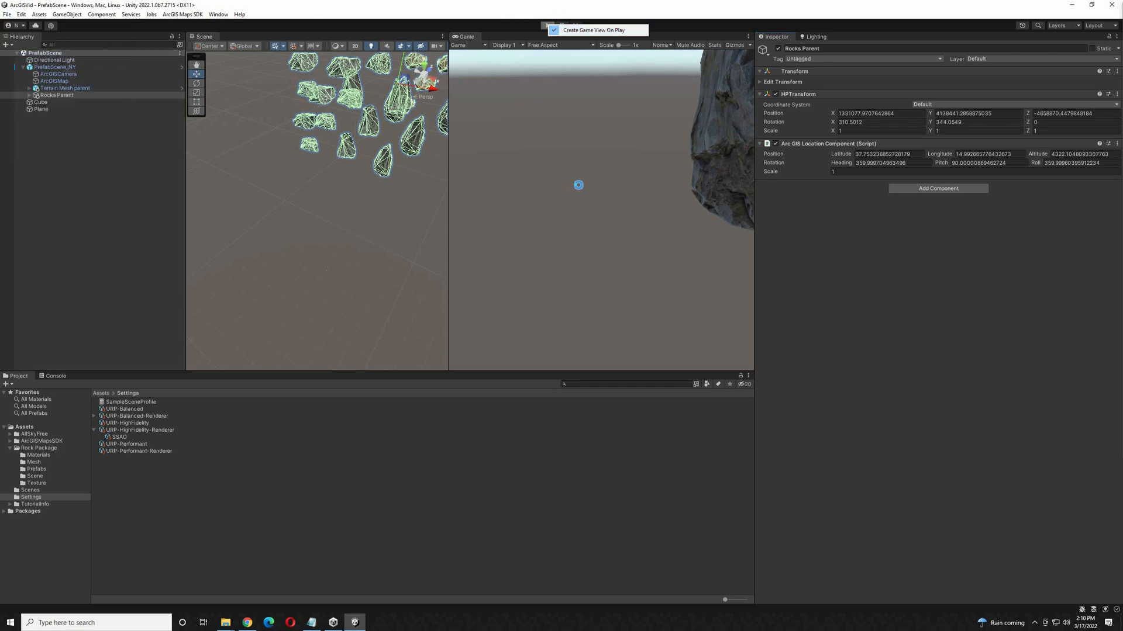
{"action": "left_click", "coordinate": [546, 24]}
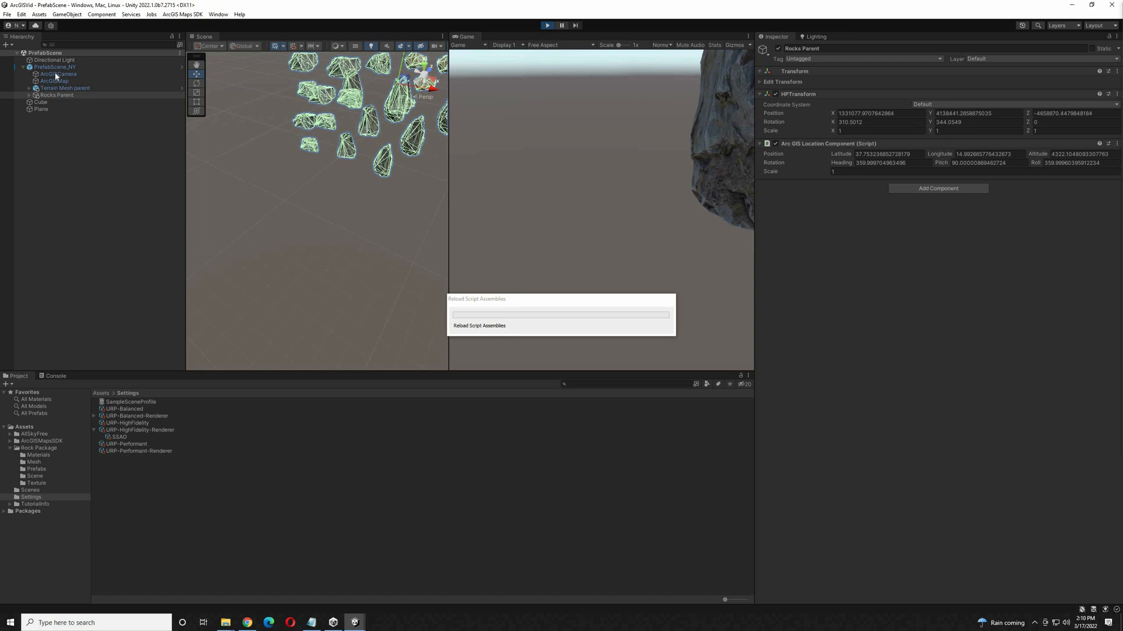
{"action": "left_click", "coordinate": [547, 24]}
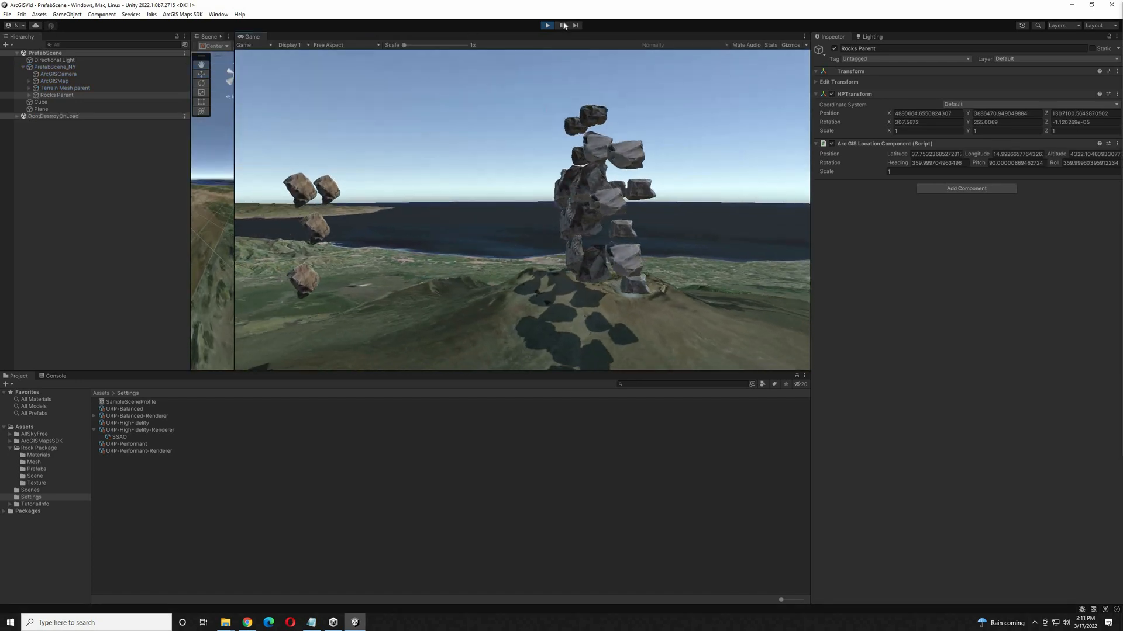
Stop the scene before setting URP-HighFidelity shadow max distance to 5000
{"action": "left_click", "coordinate": [547, 24]}
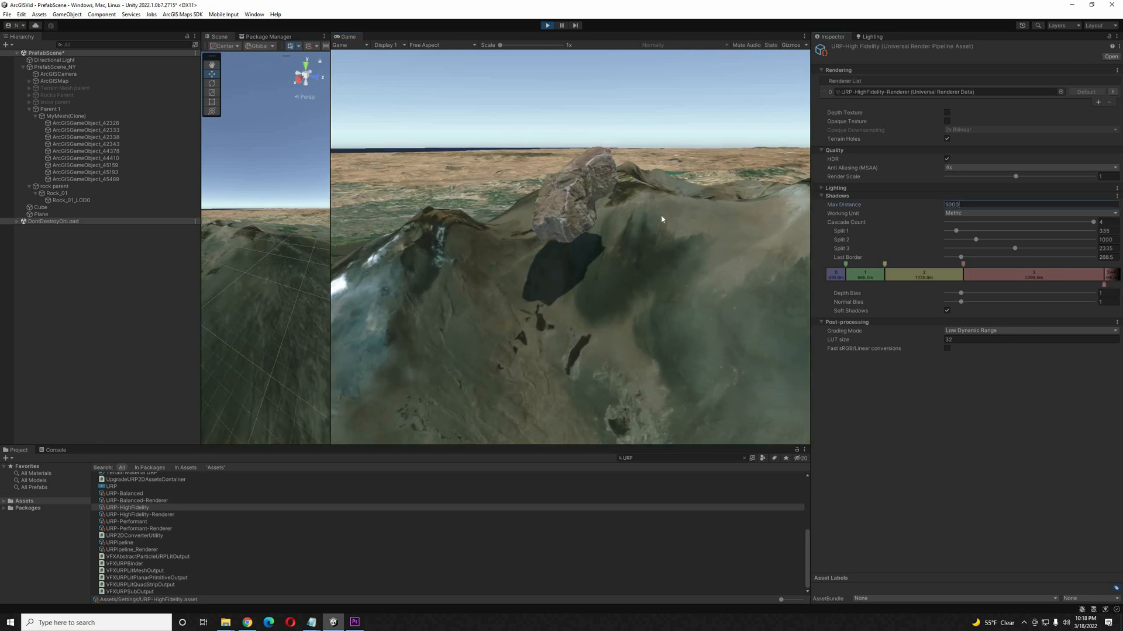
Select URP-HighFidelity-Renderer to show its screen space ambient occlusion renderer feature
{"action": "left_click", "coordinate": [140, 514]}
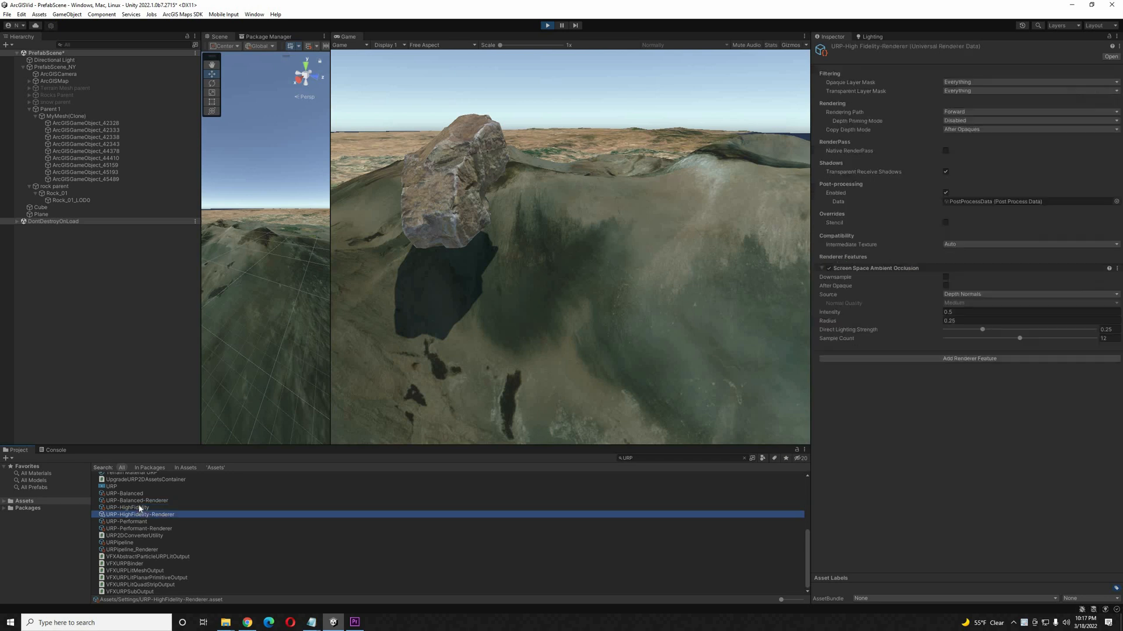
{"action": "left_click", "coordinate": [127, 507]}
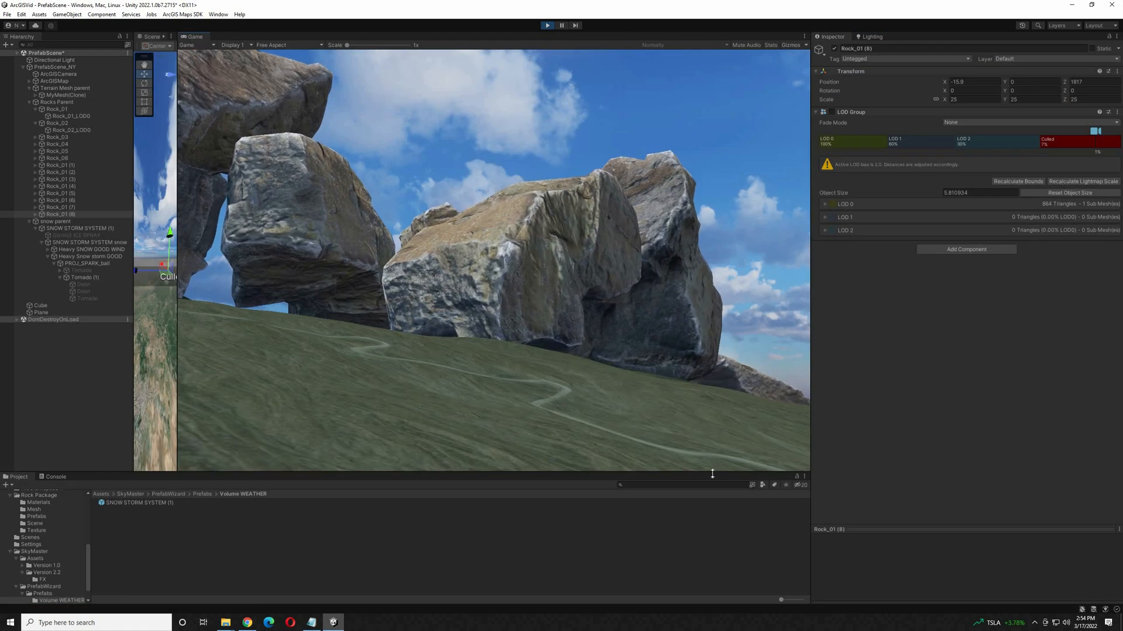
Bring in the cloudy skybox, SNOW STORM SYSTEM prefab and two car prefabs beside the giant rocks
{"action": "left_click", "coordinate": [872, 36]}
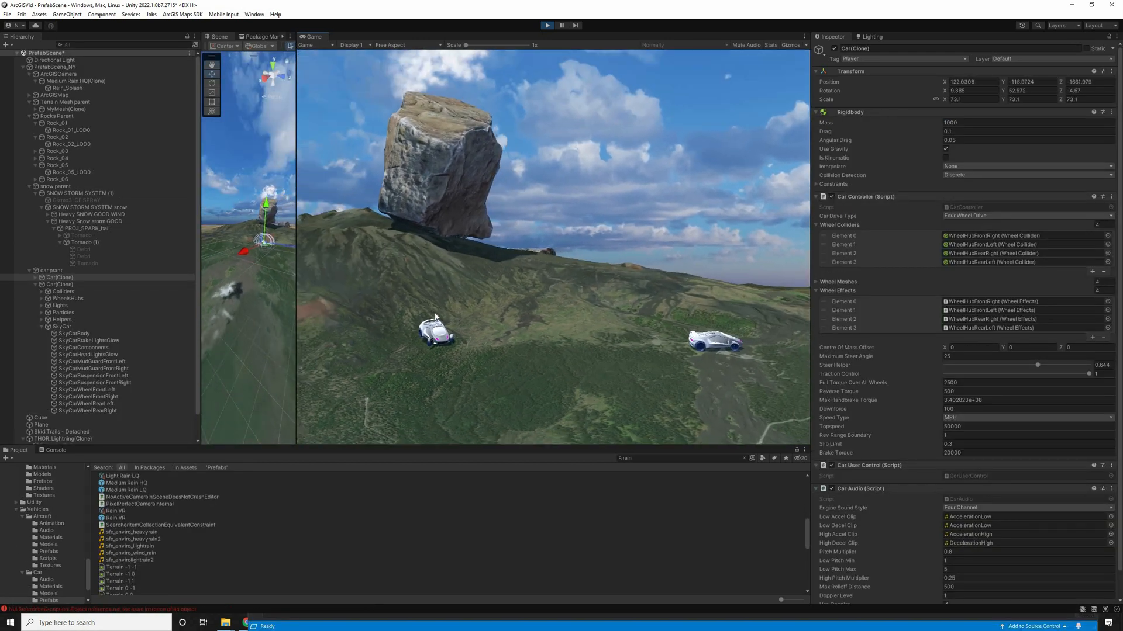
Set the Epic_BlueSunset skybox and spread the WaterBasicNighttime plane over the sea
{"action": "left_click", "coordinate": [546, 25]}
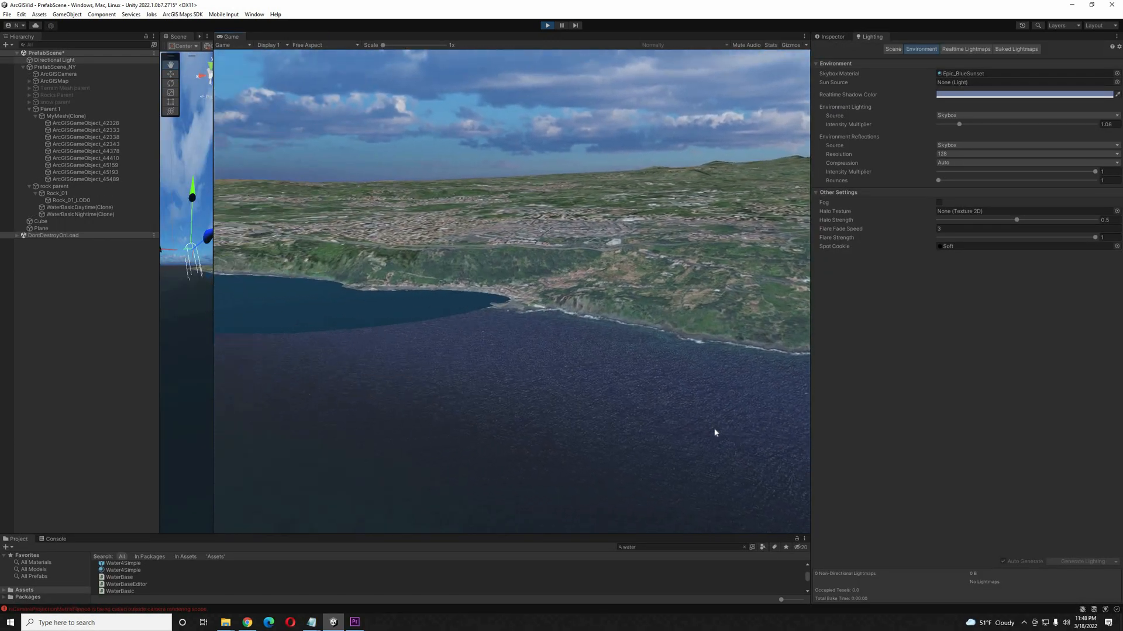
{"action": "left_click", "coordinate": [80, 214]}
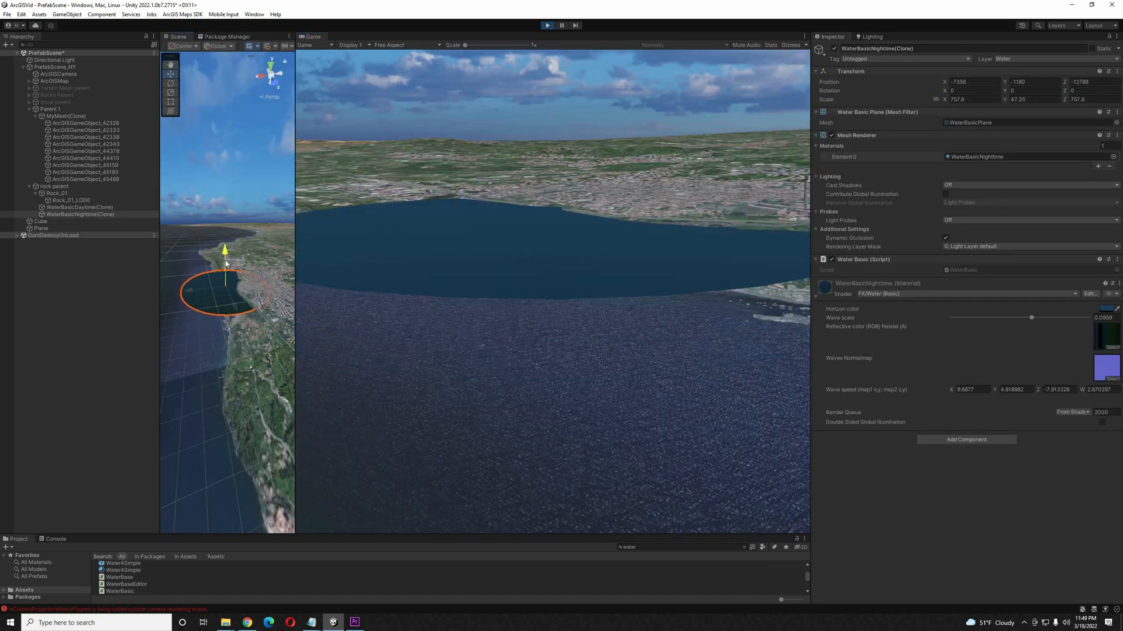